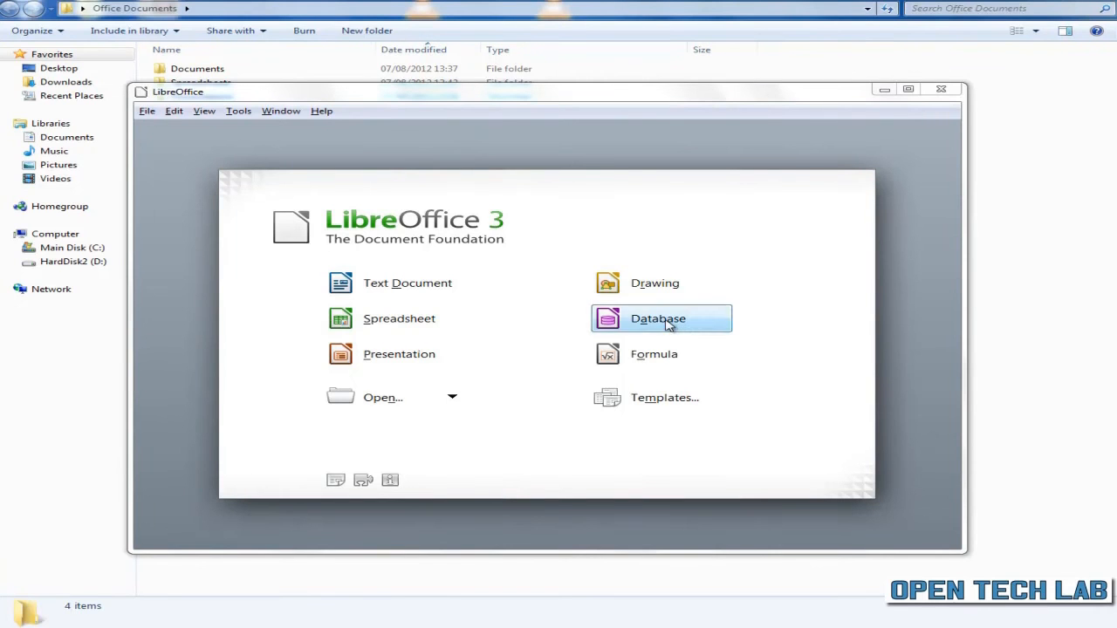
# Create a new database with the Database Wizard, registered and set to open for editing.
pyautogui.click(657, 319)
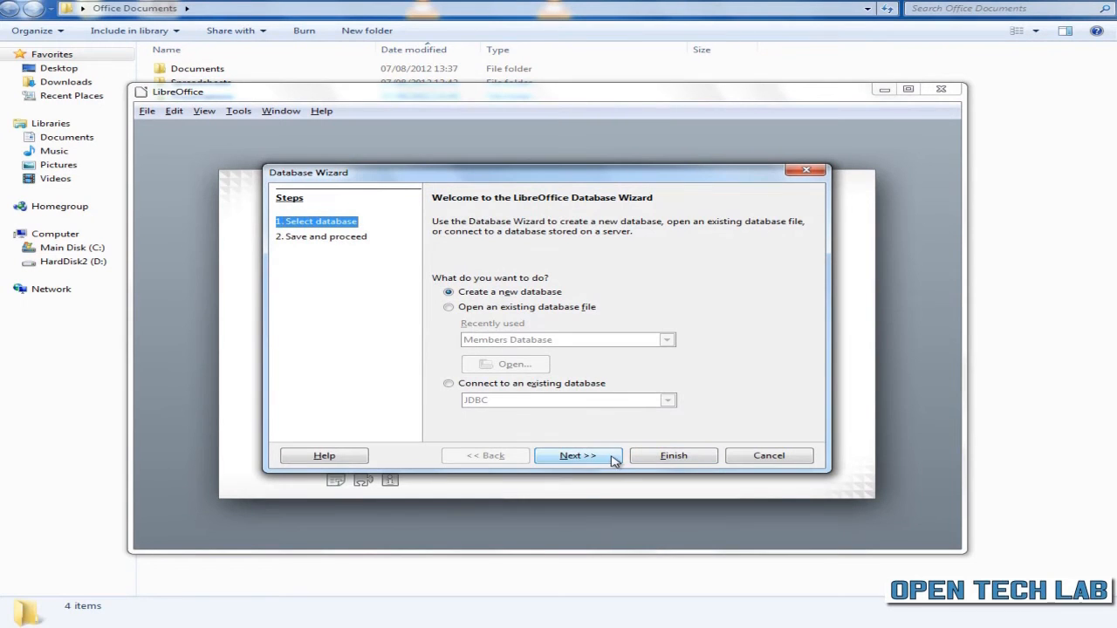
pyautogui.click(578, 456)
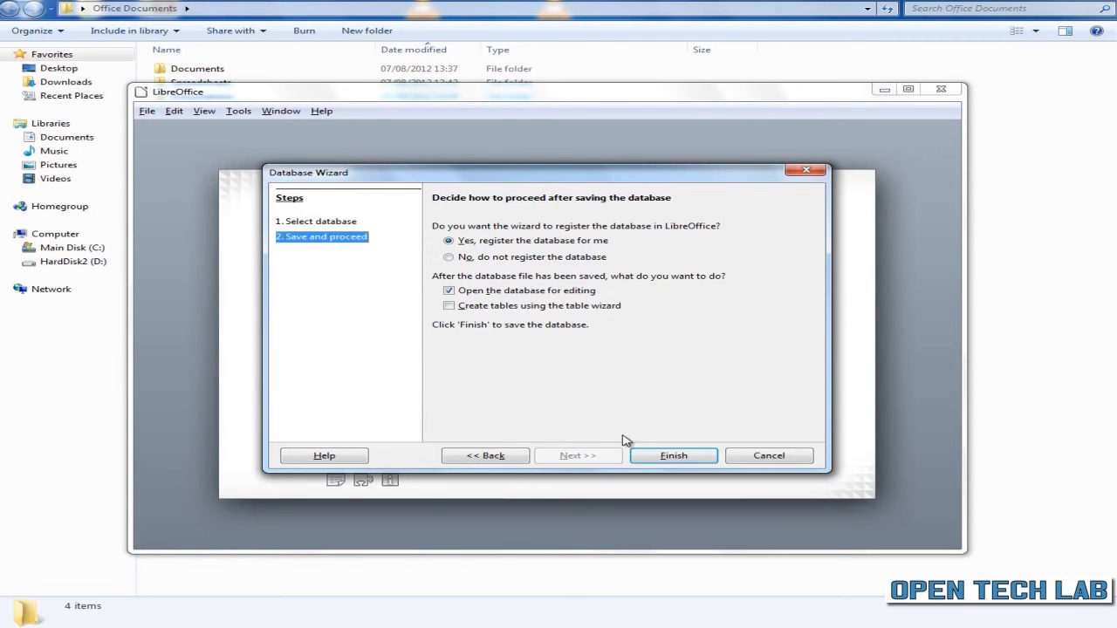
pyautogui.click(673, 455)
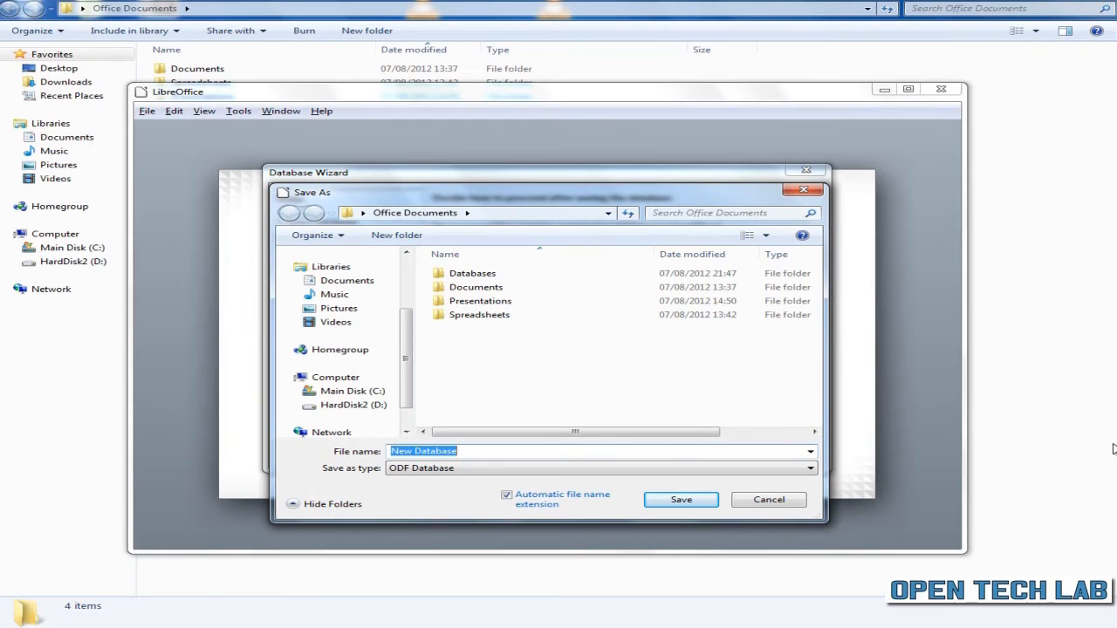
# Save the database as 'Members db' in the Databases folder and open it.
pyautogui.write('Members db')
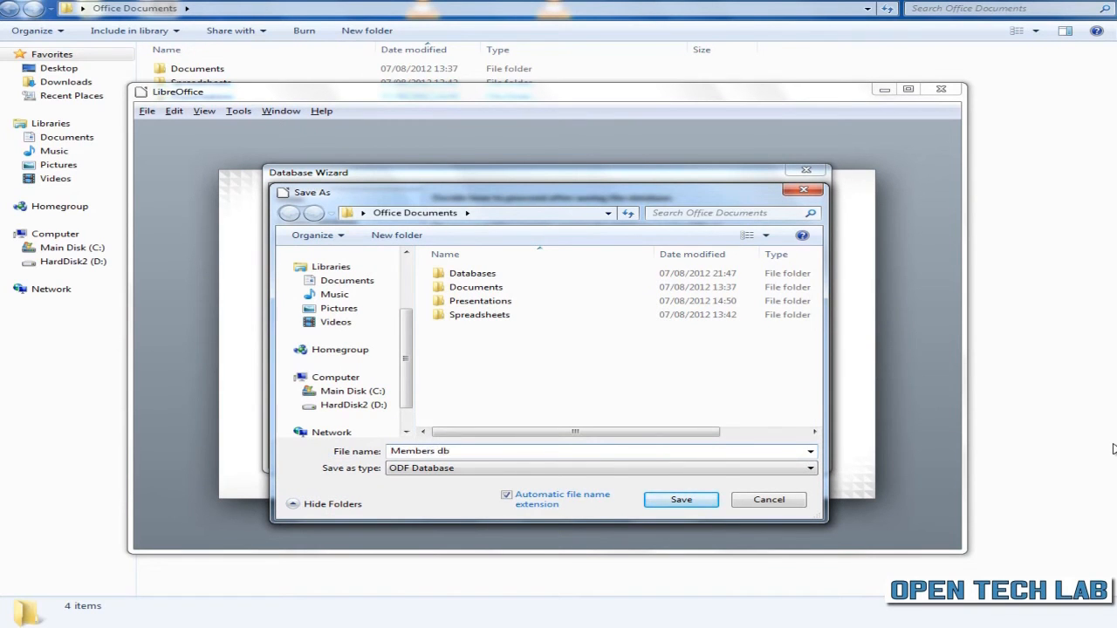
pyautogui.moveTo(482, 324)
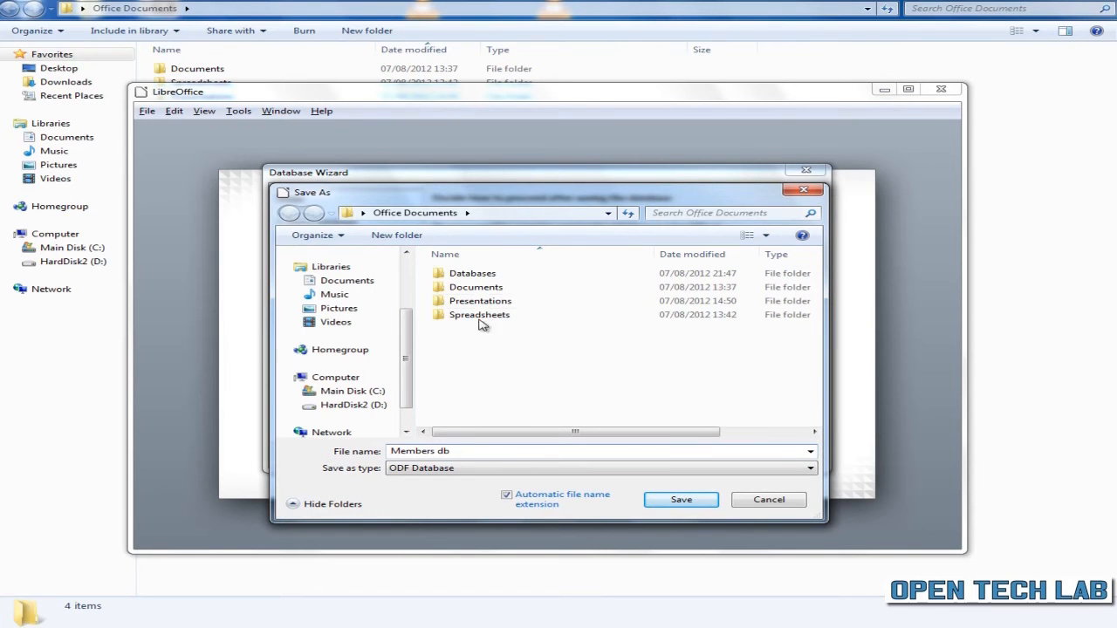
pyautogui.doubleClick(472, 273)
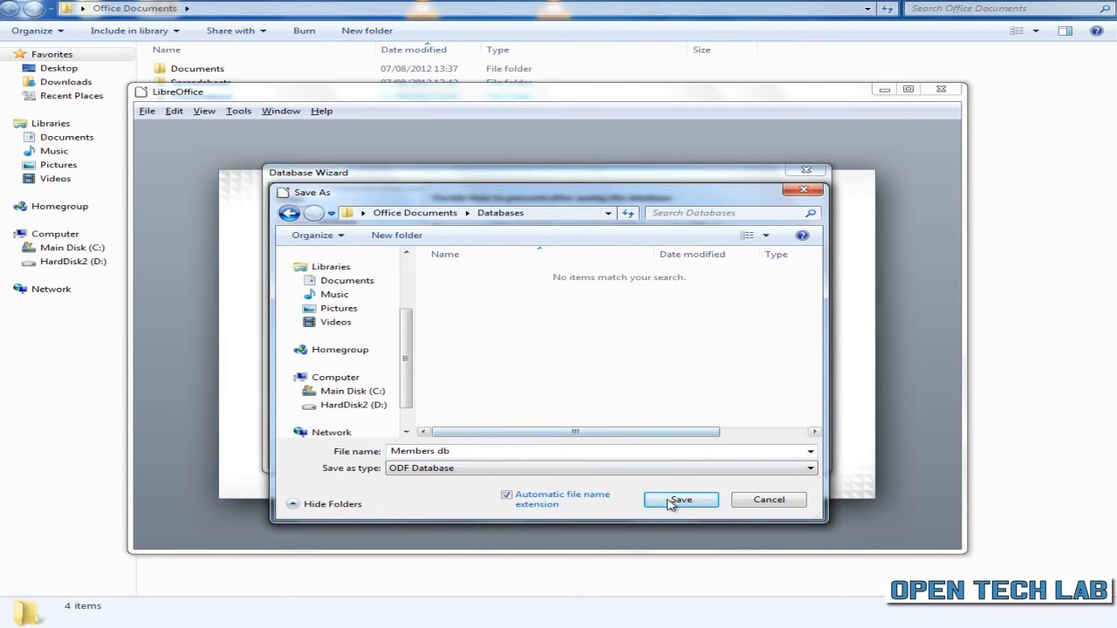
pyautogui.click(680, 500)
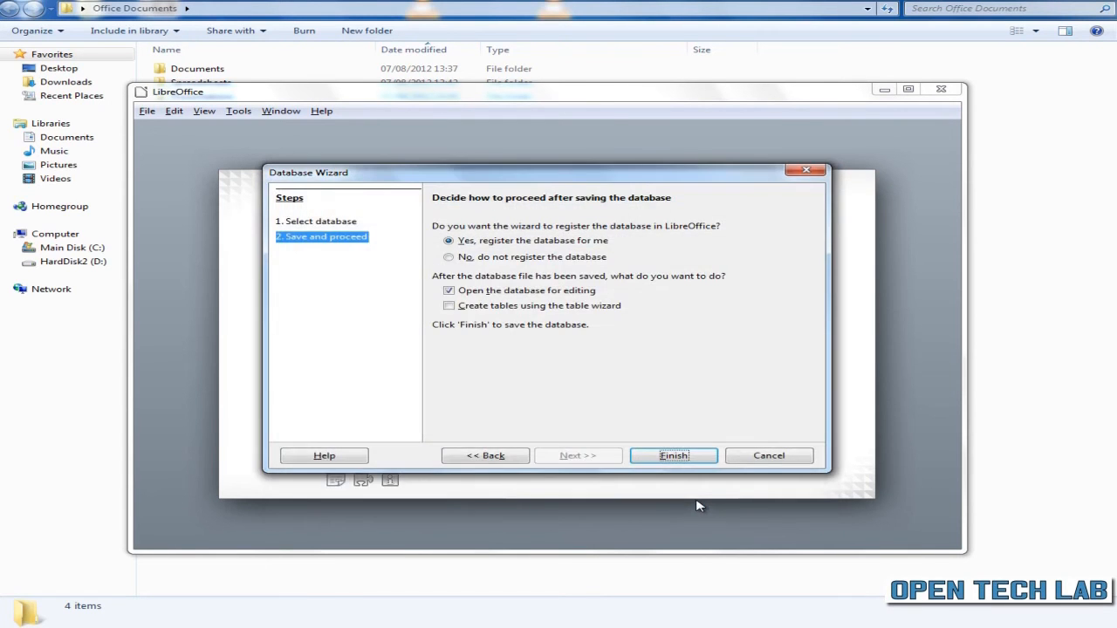
pyautogui.click(672, 455)
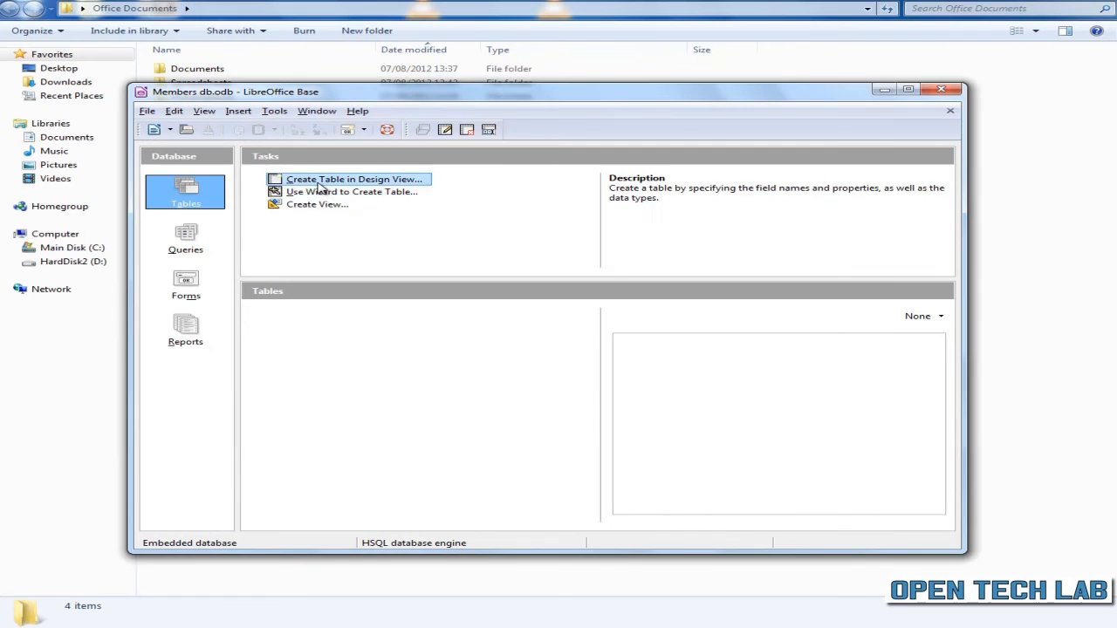
# Design a new table whose MemID field is Integer with AutoValue set to Yes.
pyautogui.doubleClick(349, 179)
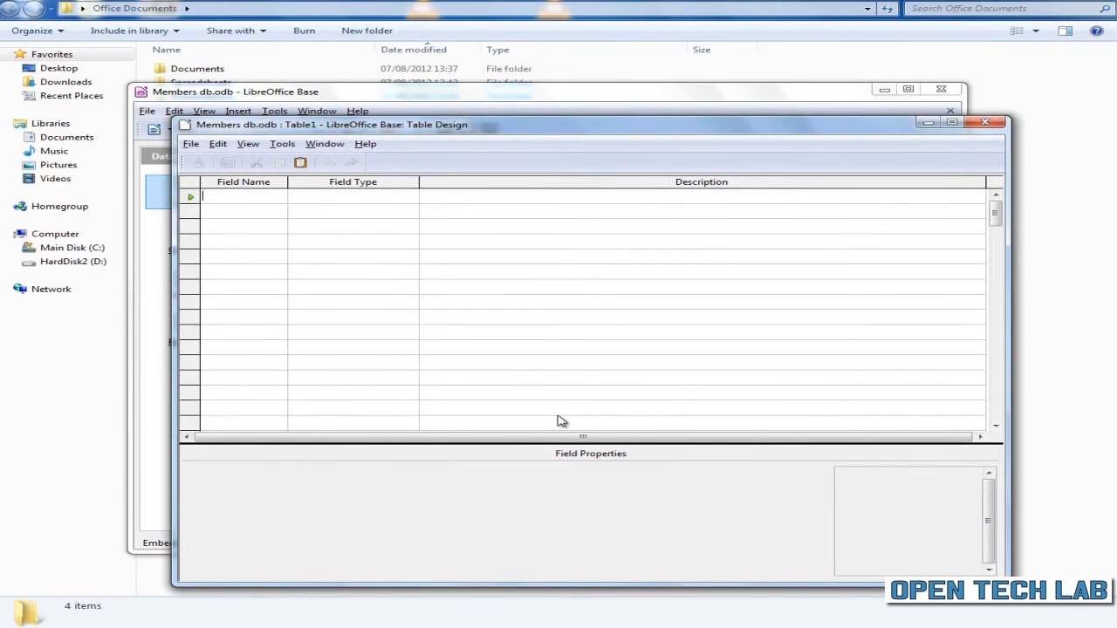
pyautogui.write('MemID')
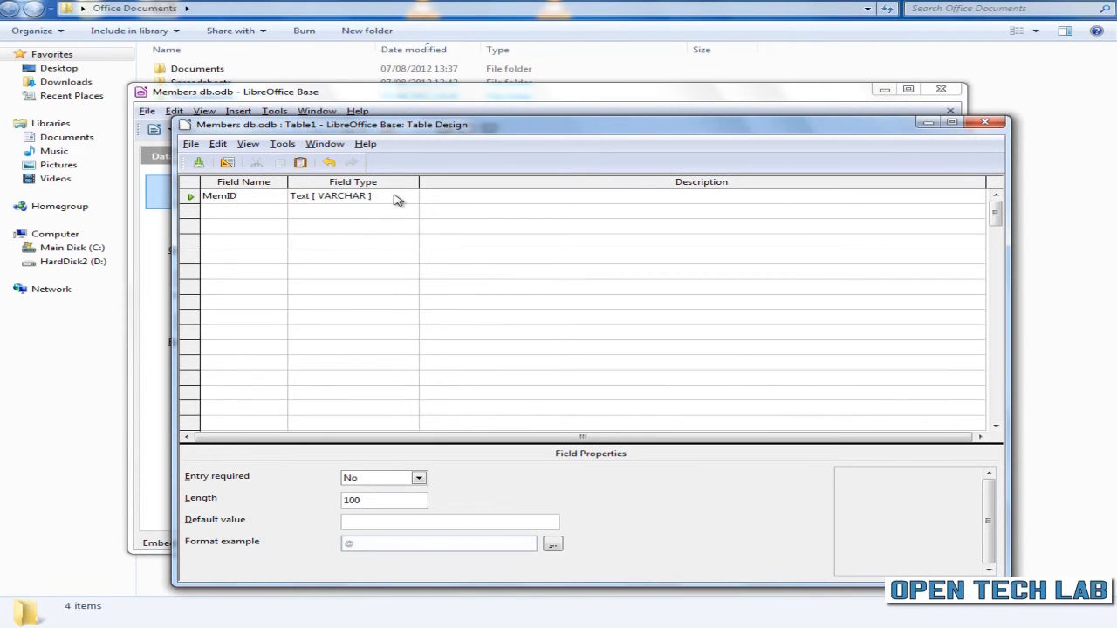
pyautogui.click(410, 195)
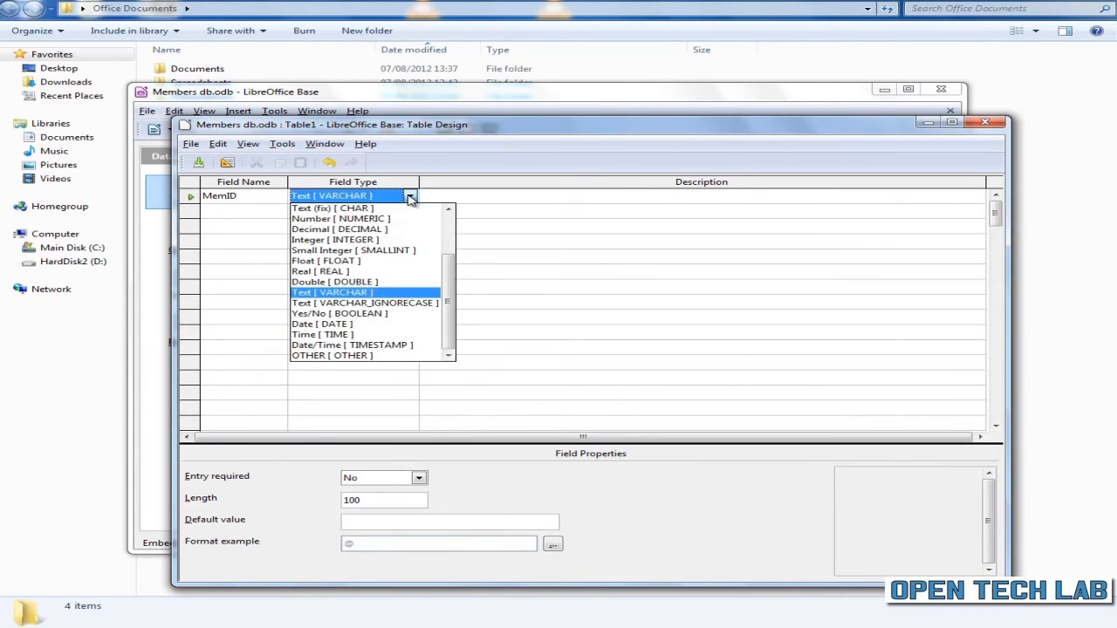
pyautogui.click(334, 239)
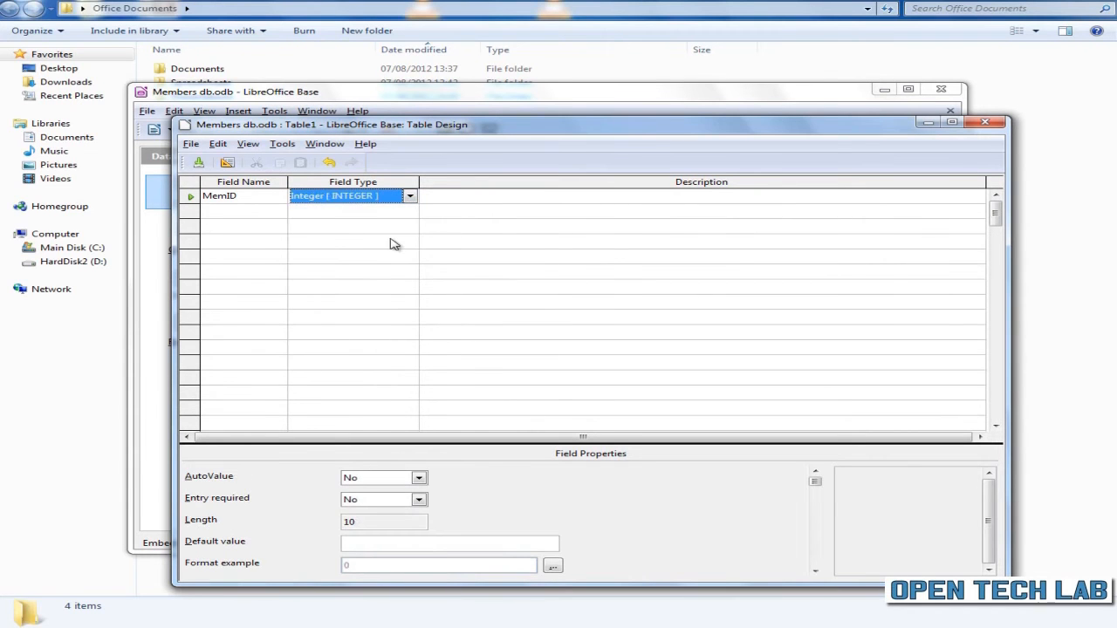
pyautogui.click(415, 478)
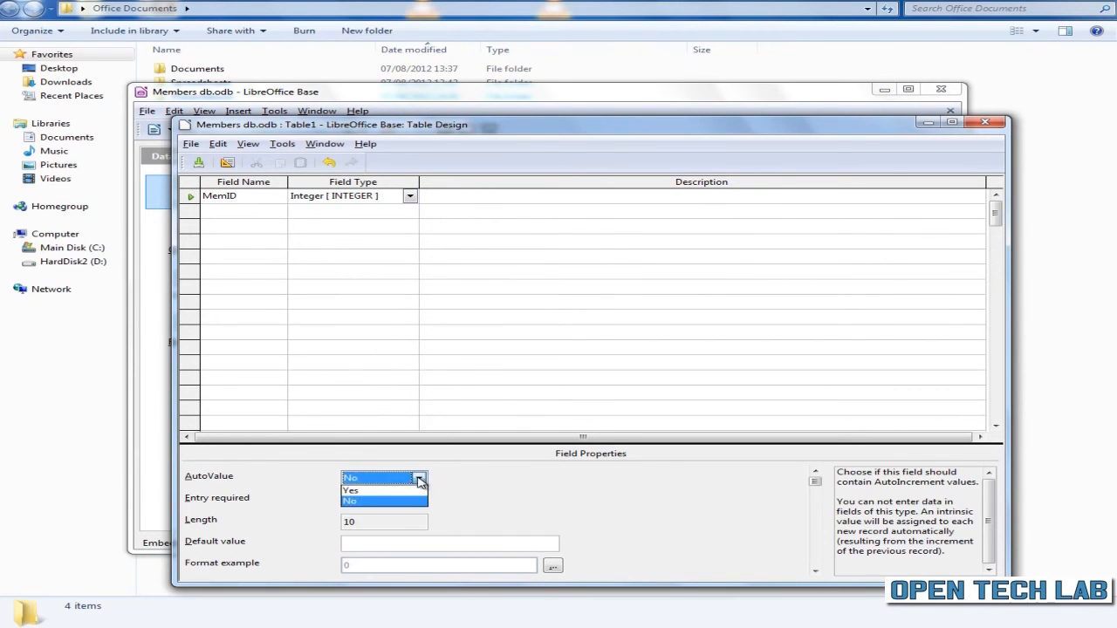
pyautogui.click(349, 490)
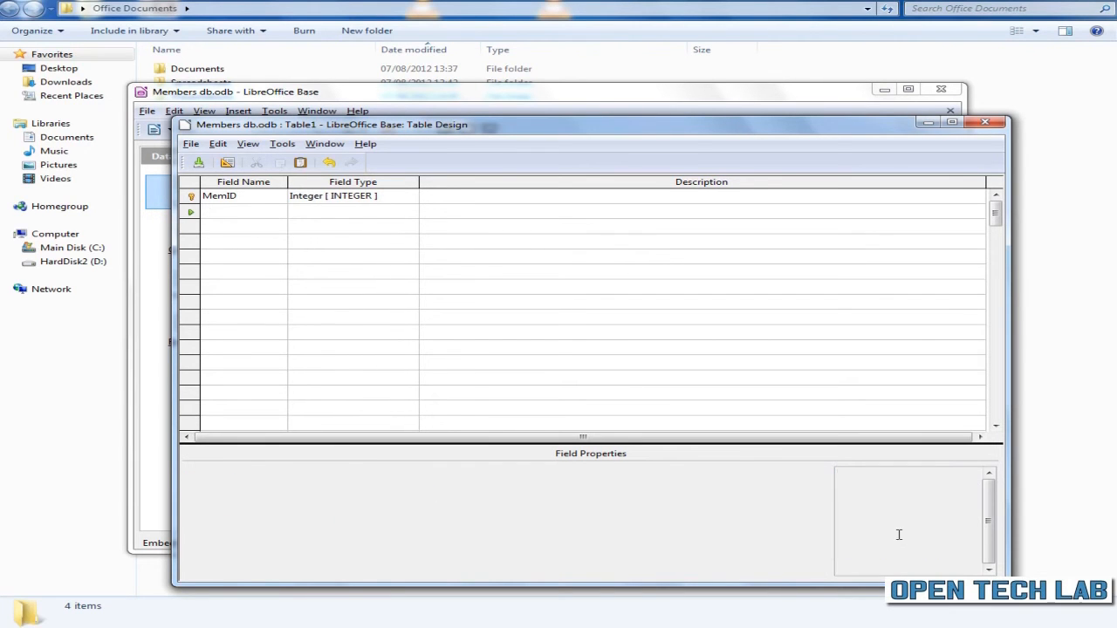
# Add text fields FirstName, SecondName, Address1, Address2, Town-City, Postcode, TelNumber and Email.
pyautogui.write('FirstName')
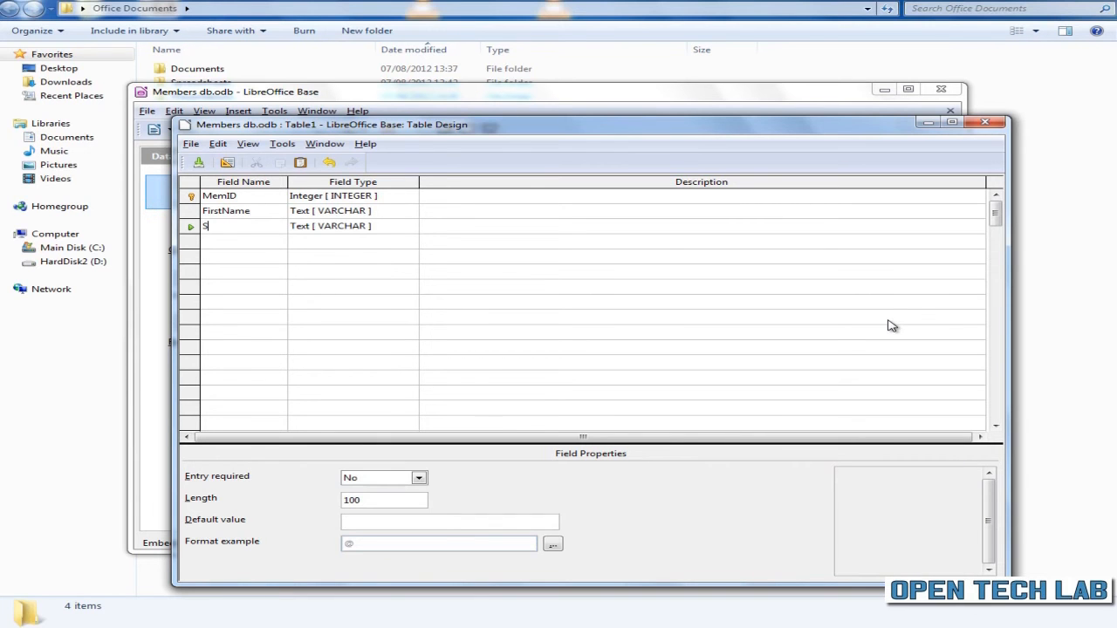
pyautogui.write('econdName')
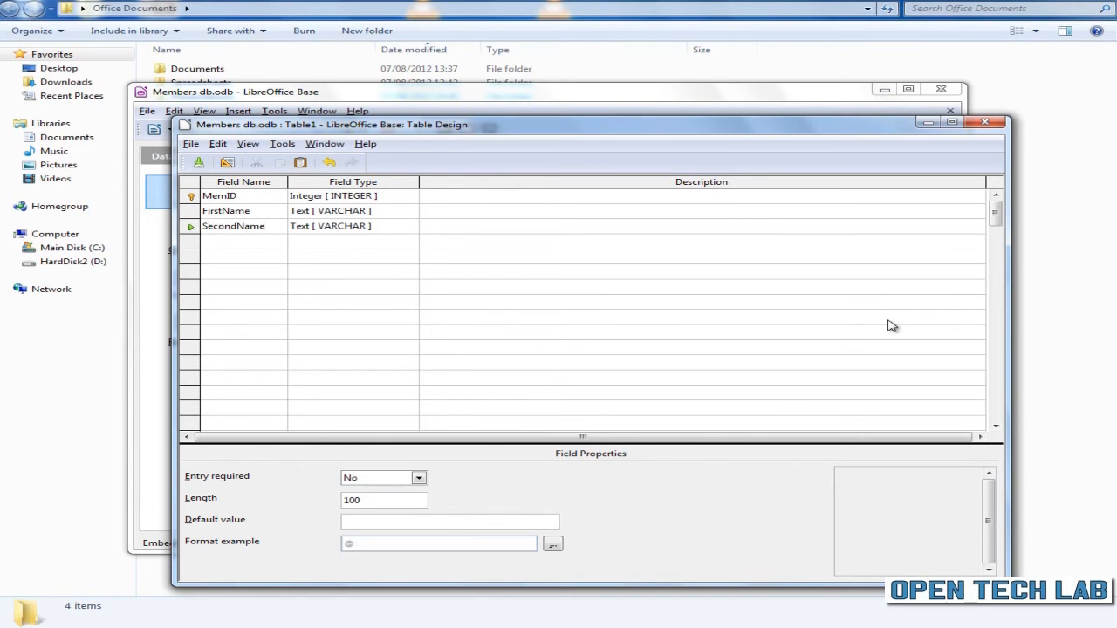
pyautogui.write('Address2')
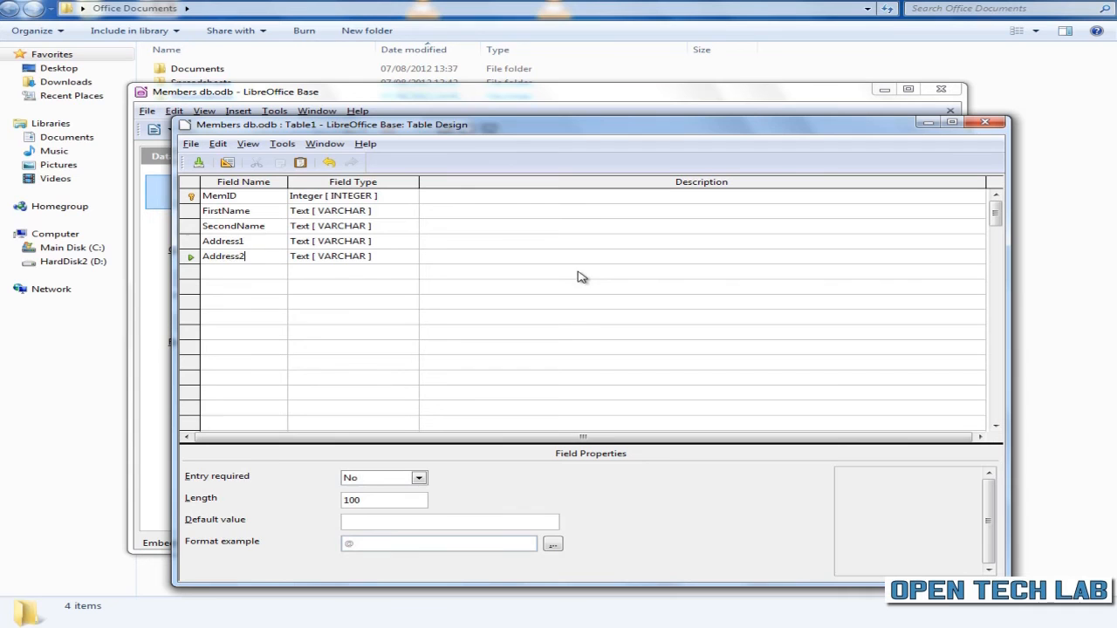
pyautogui.write('T')
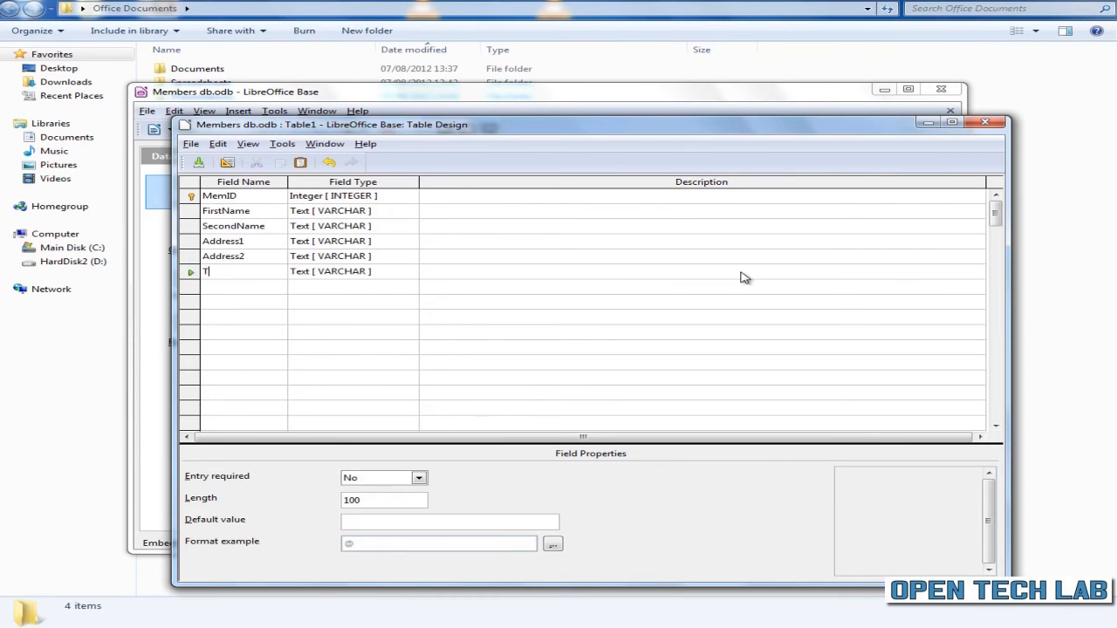
pyautogui.write('own-City')
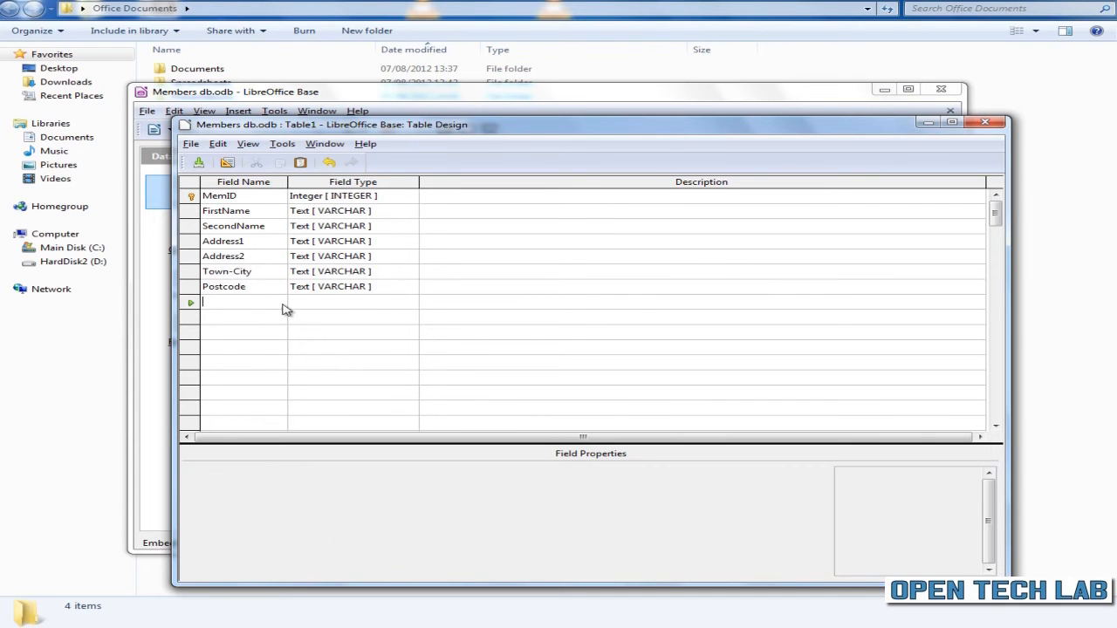
pyautogui.write('TelNumber')
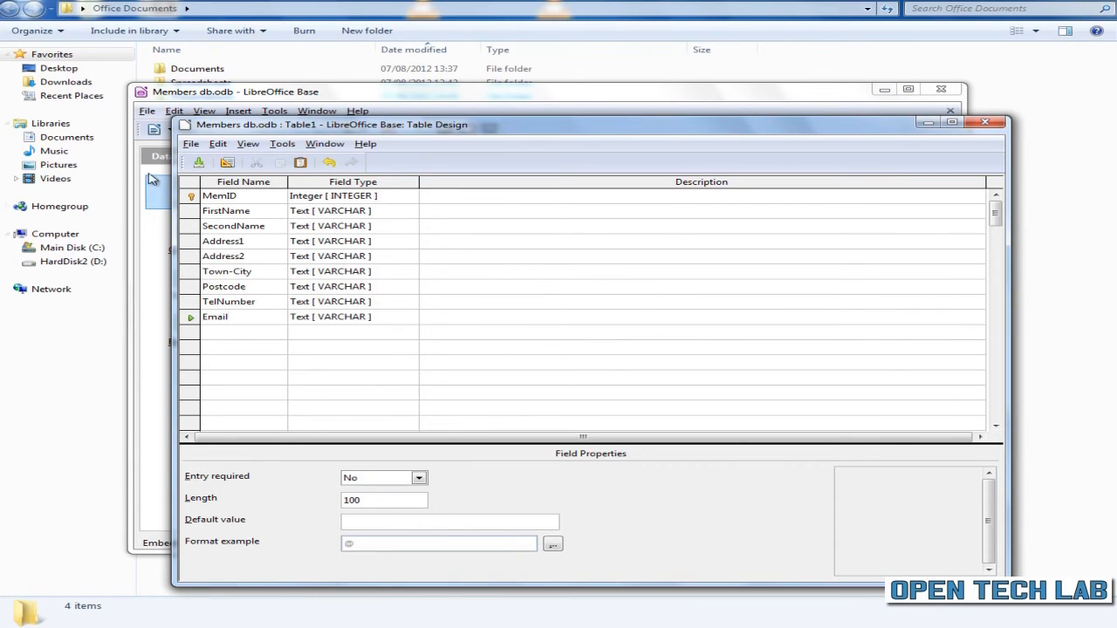
pyautogui.moveTo(198, 163)
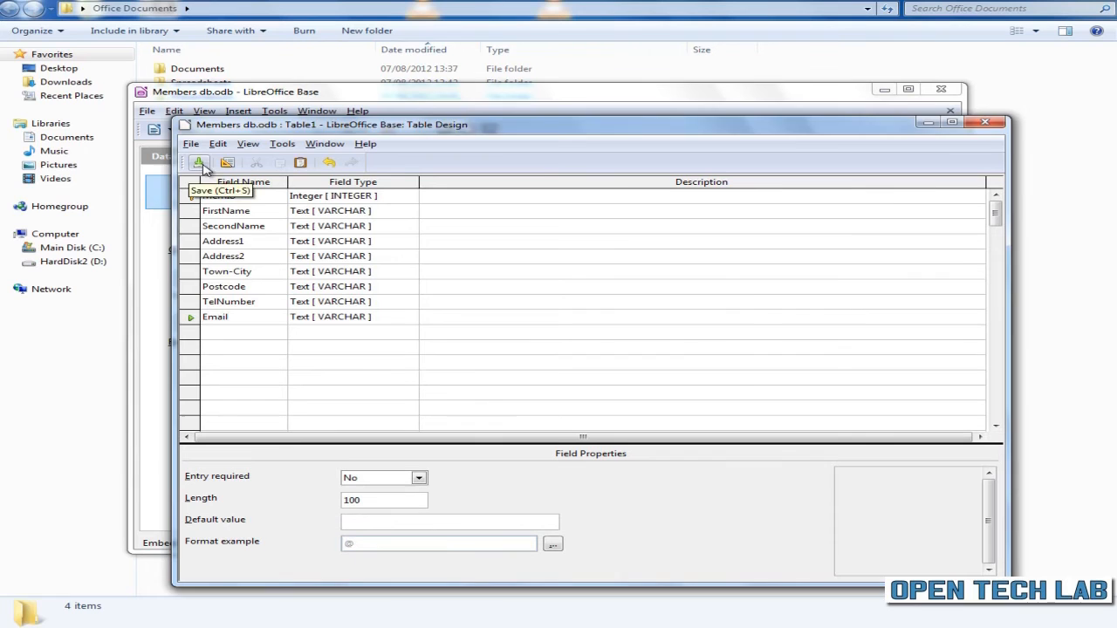
# Save the table design as 'Table-Members' and close the design window.
pyautogui.click(199, 163)
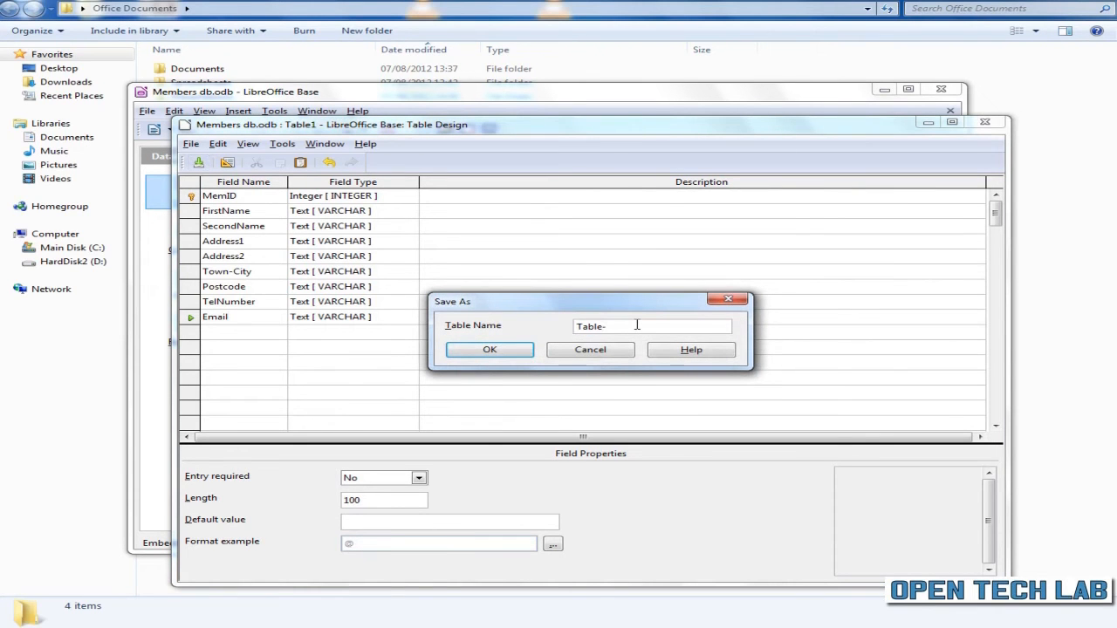
pyautogui.write('Members')
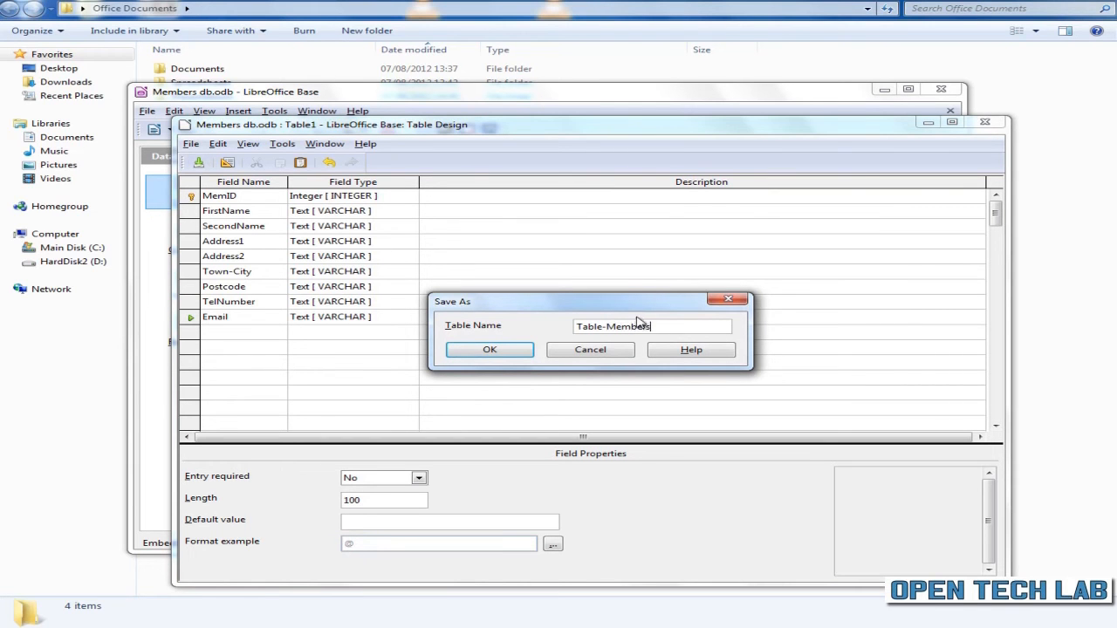
pyautogui.click(490, 350)
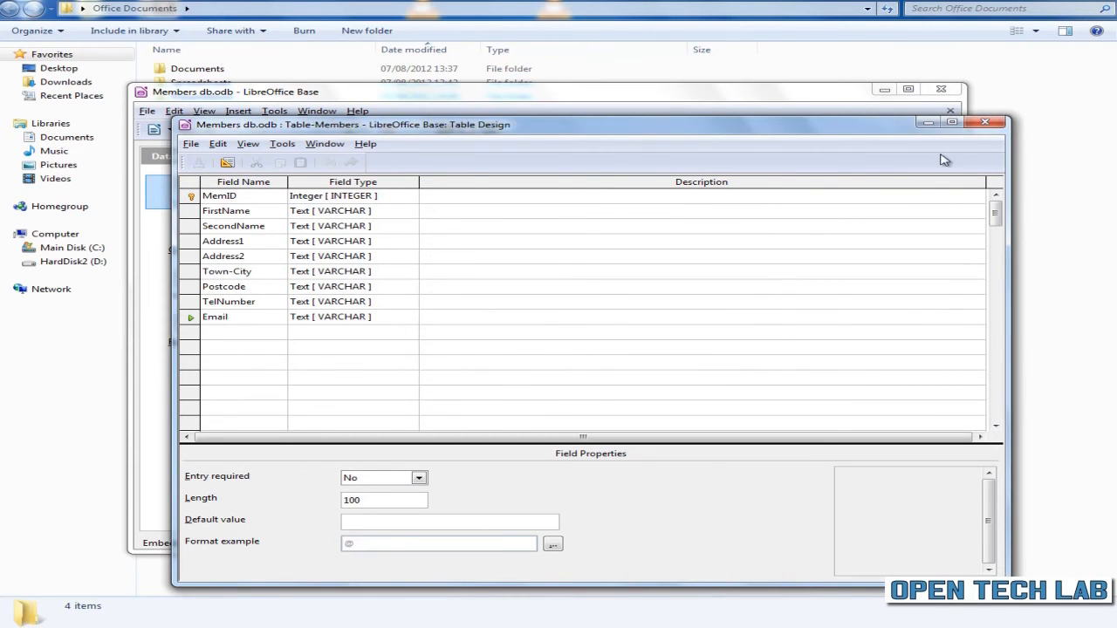
pyautogui.click(986, 124)
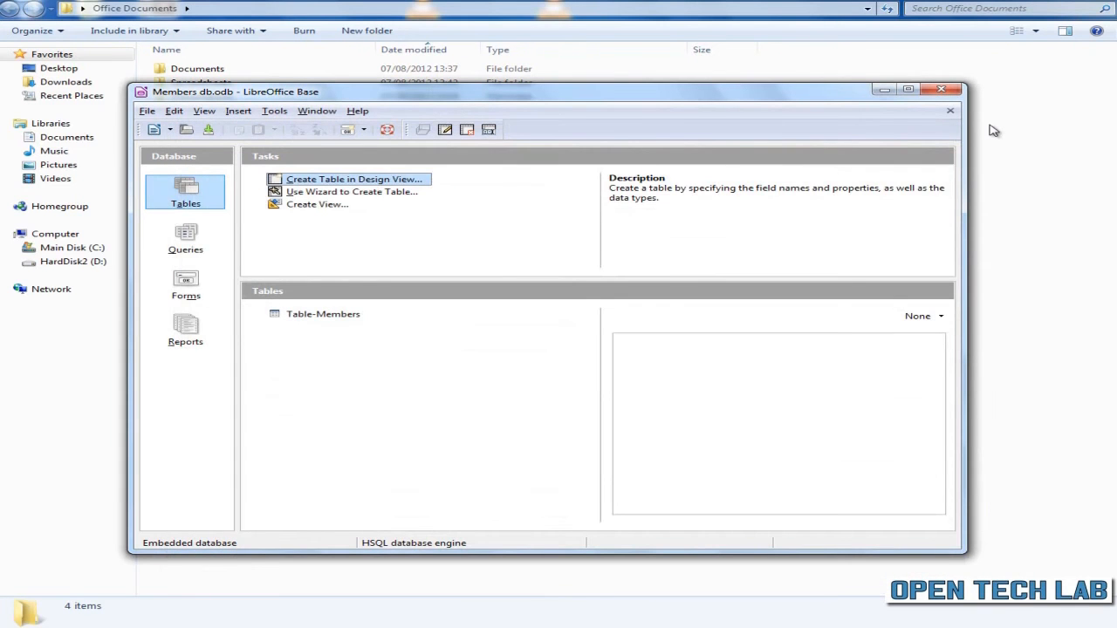
pyautogui.moveTo(321, 221)
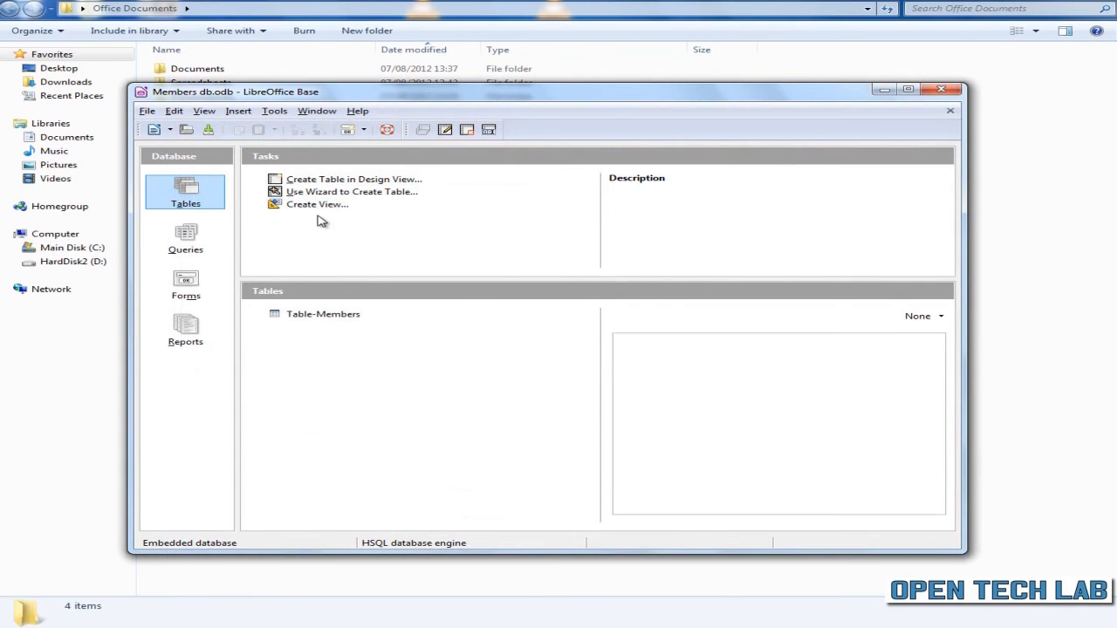
pyautogui.doubleClick(323, 313)
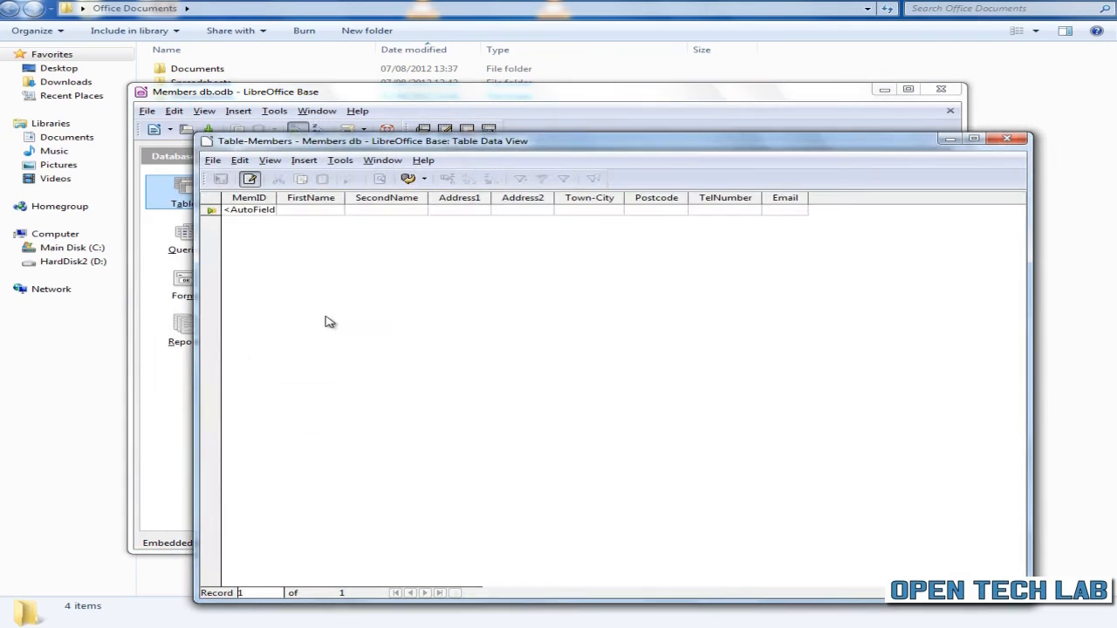
pyautogui.moveTo(504, 215)
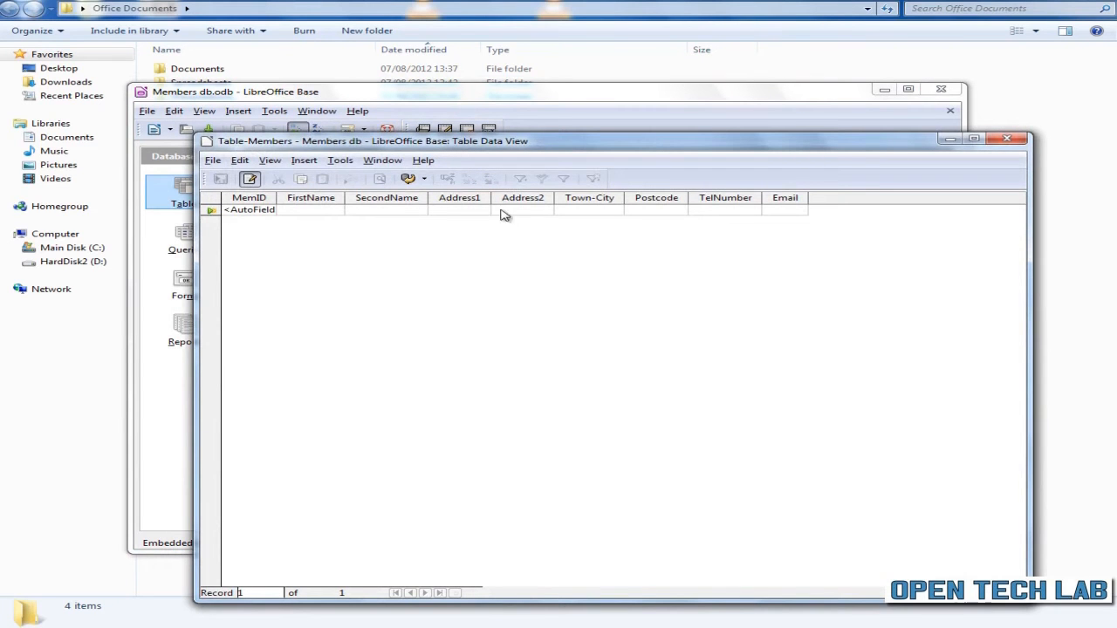
pyautogui.moveTo(360, 222)
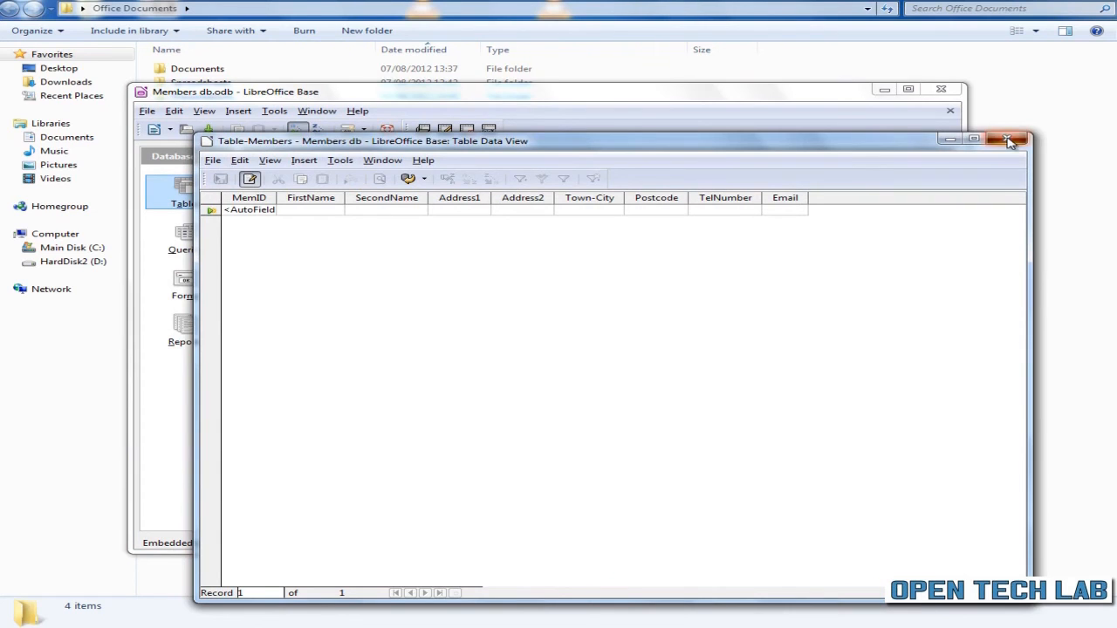
pyautogui.click(1007, 139)
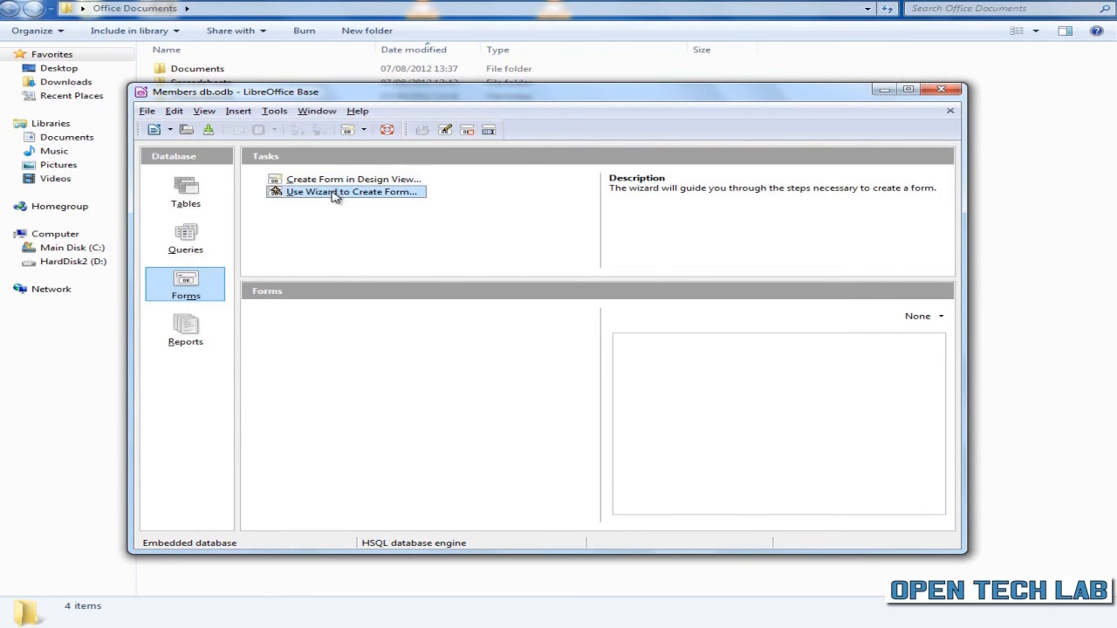
# Start the Form Wizard with all Table-Members fields and no subform.
pyautogui.doubleClick(347, 191)
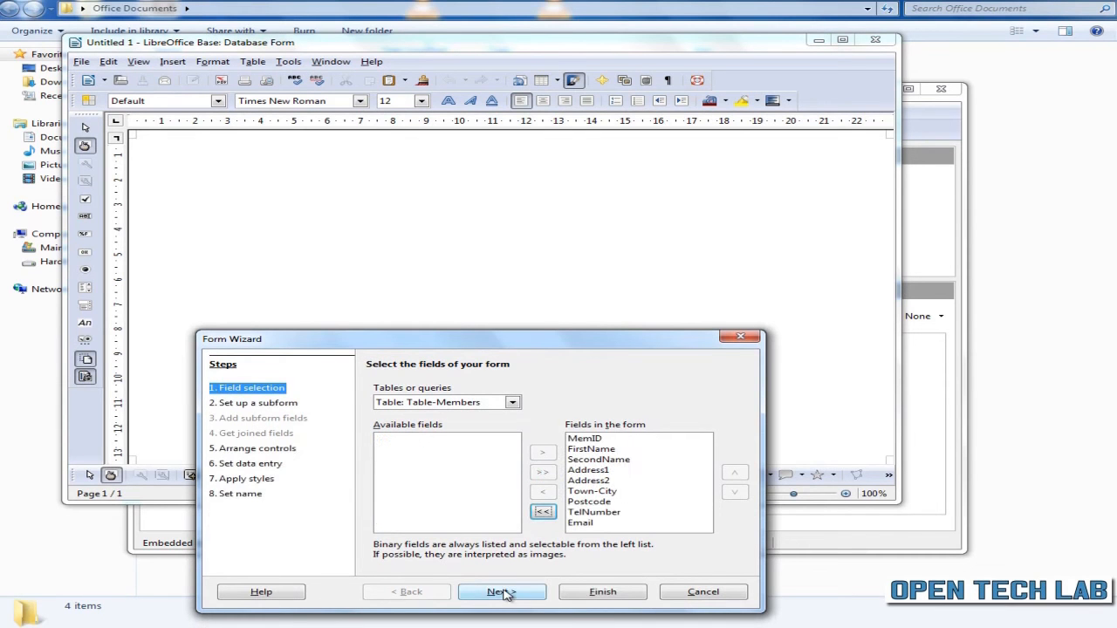
pyautogui.click(495, 592)
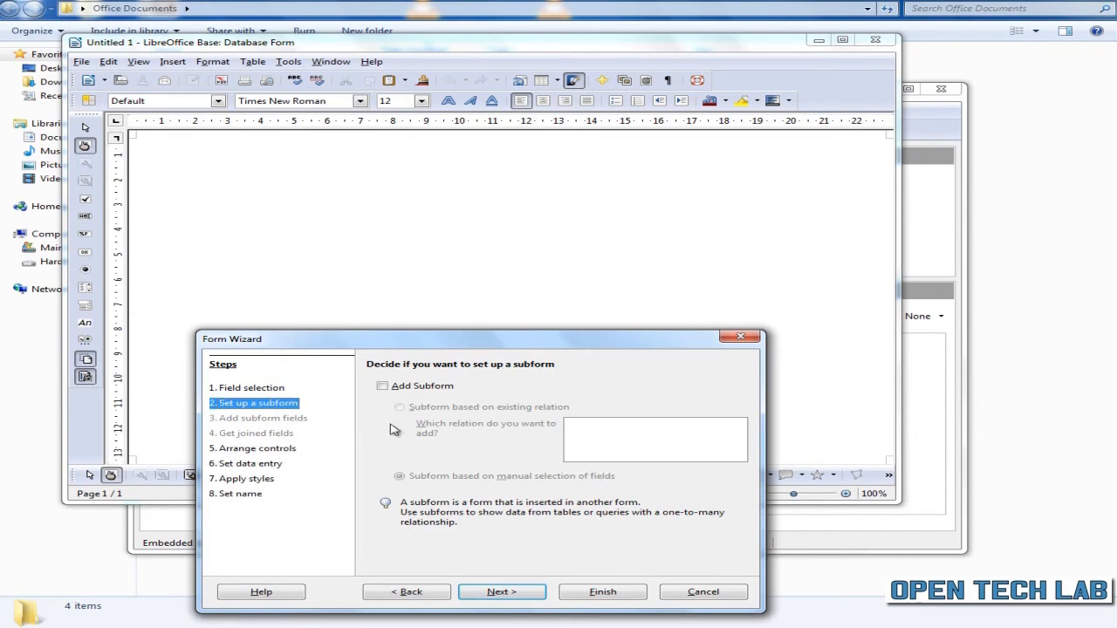
pyautogui.moveTo(434, 438)
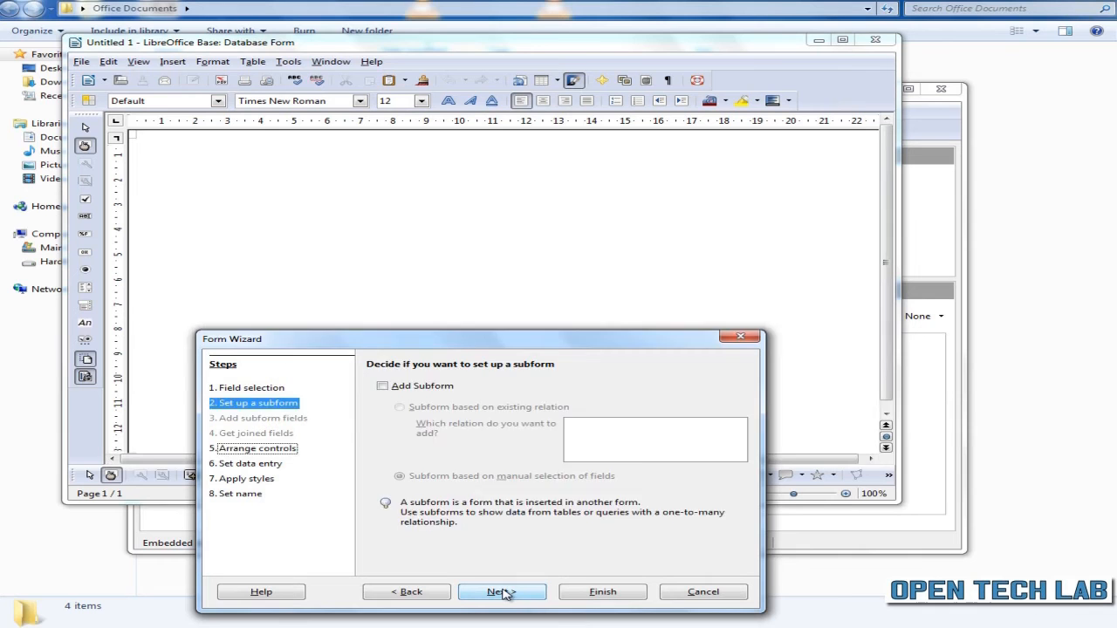
pyautogui.click(495, 592)
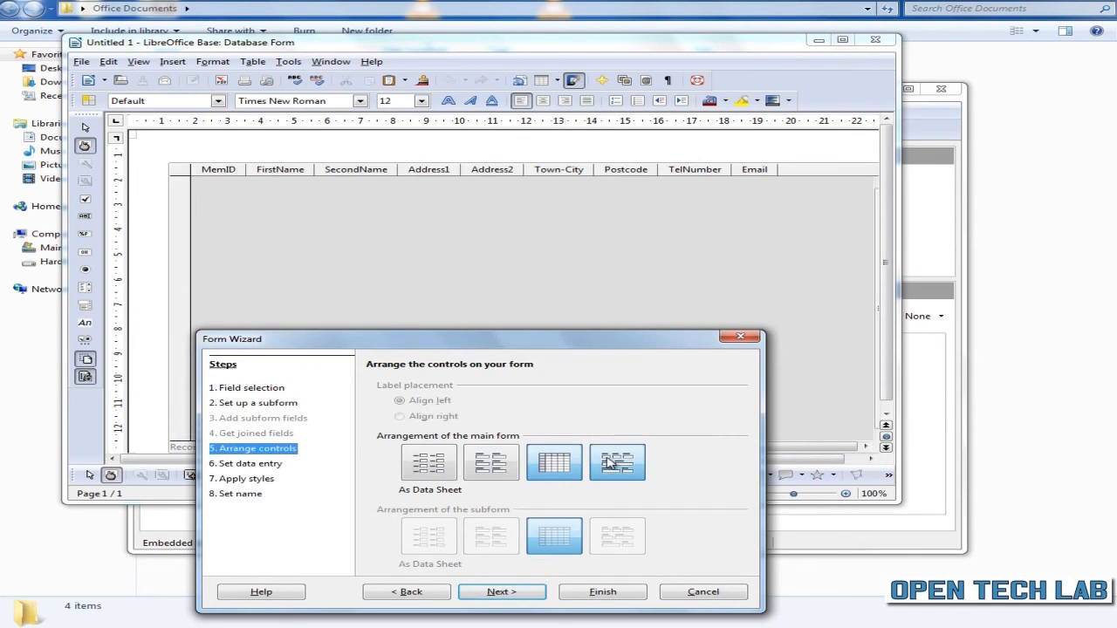
# Choose In Blocks - Labels Above layout, show all data, and keep 3D borders.
pyautogui.click(617, 462)
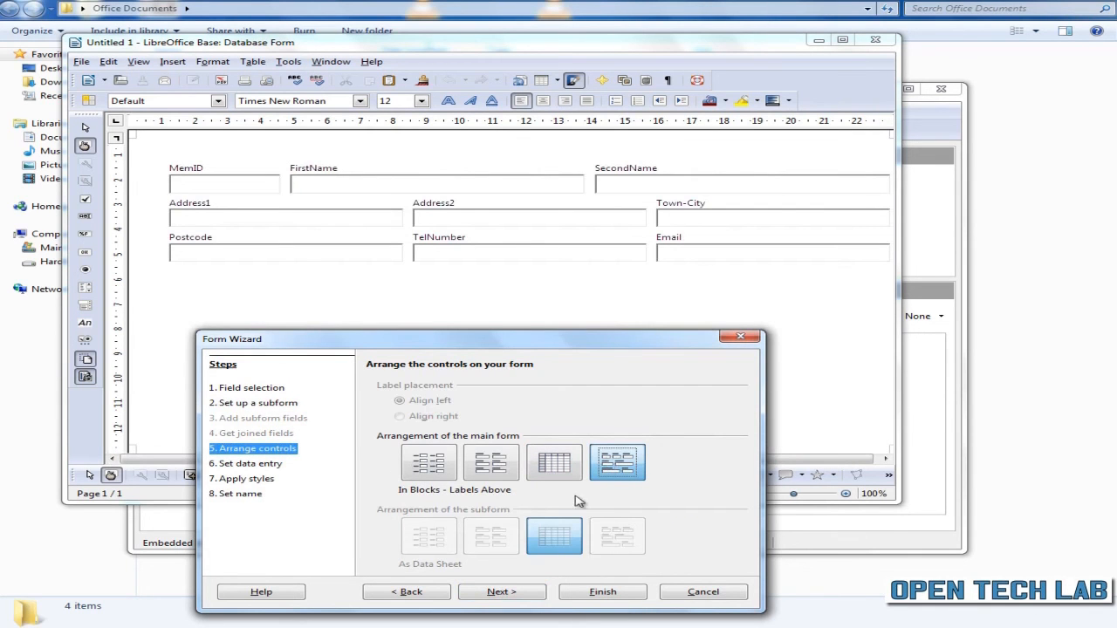
pyautogui.click(502, 591)
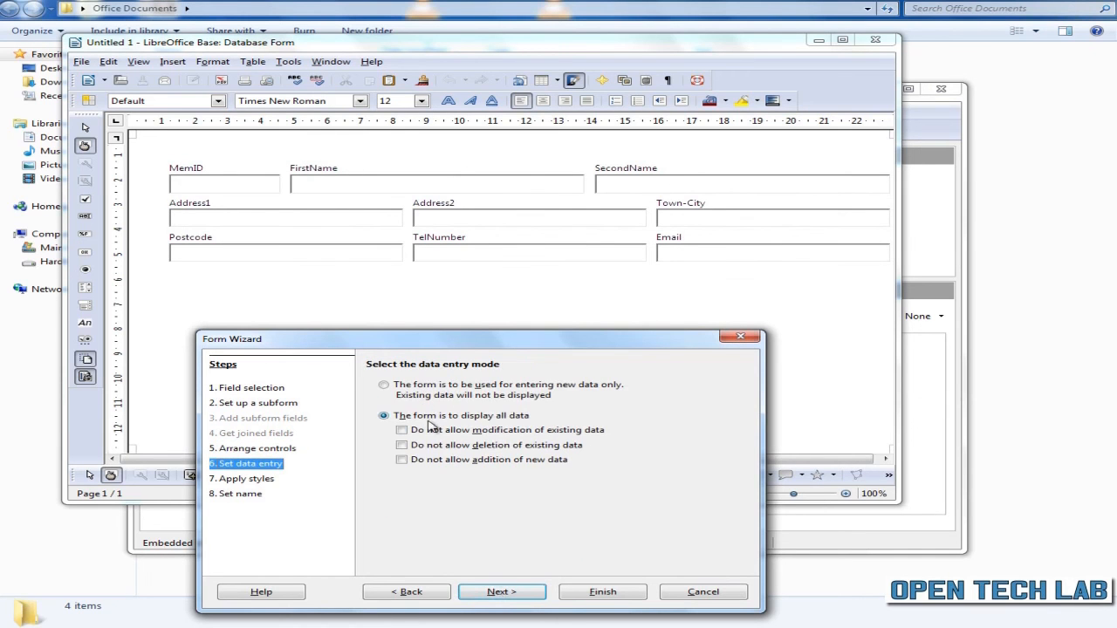
pyautogui.moveTo(567, 594)
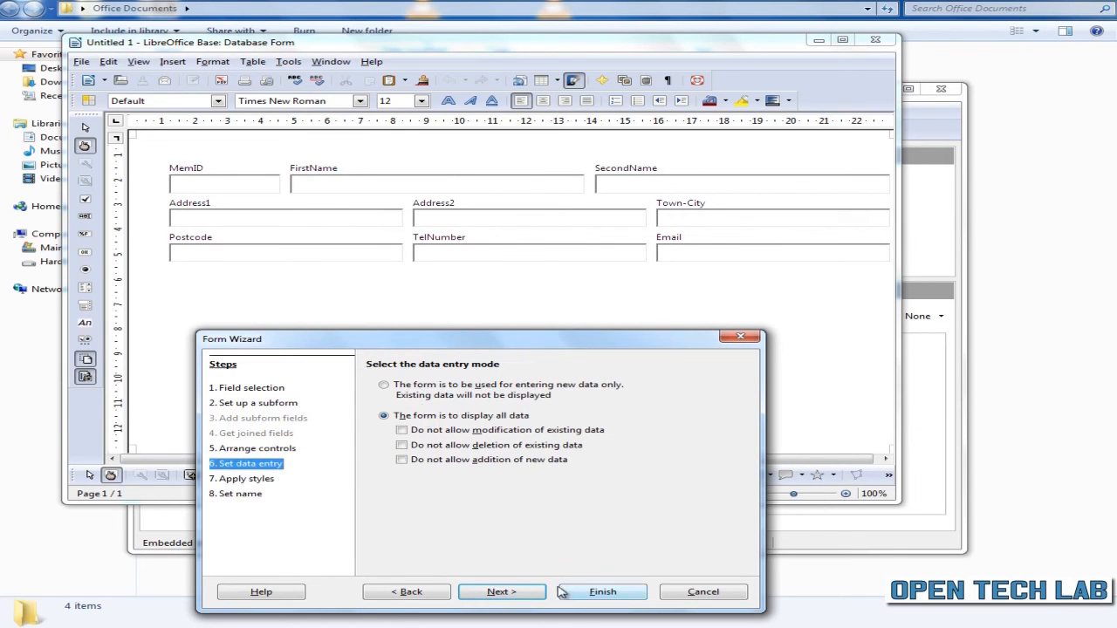
pyautogui.click(494, 591)
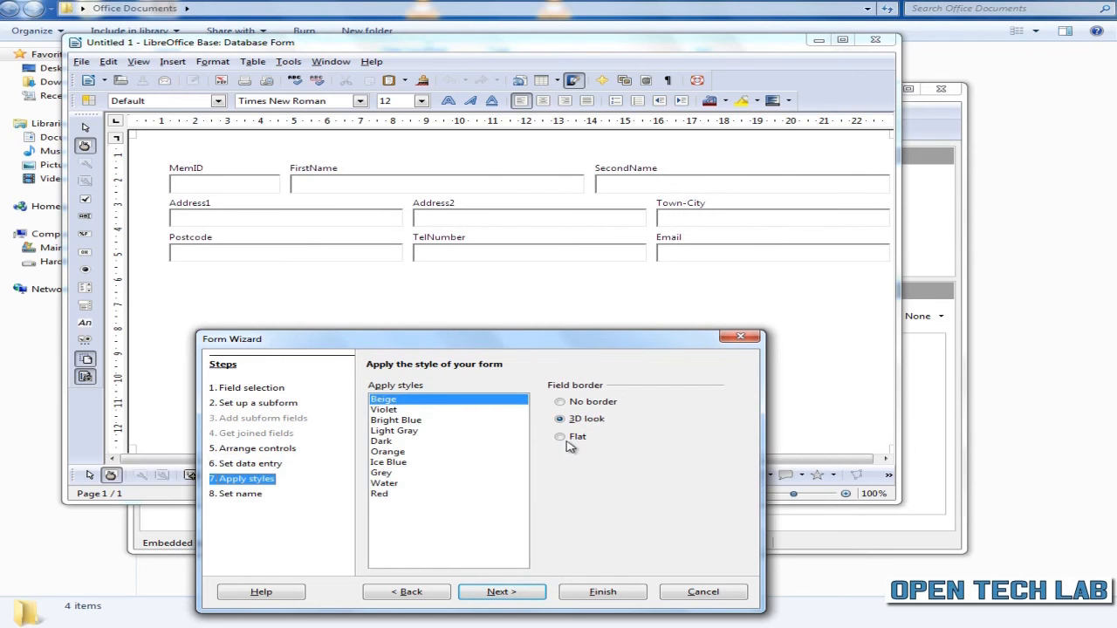
pyautogui.click(557, 436)
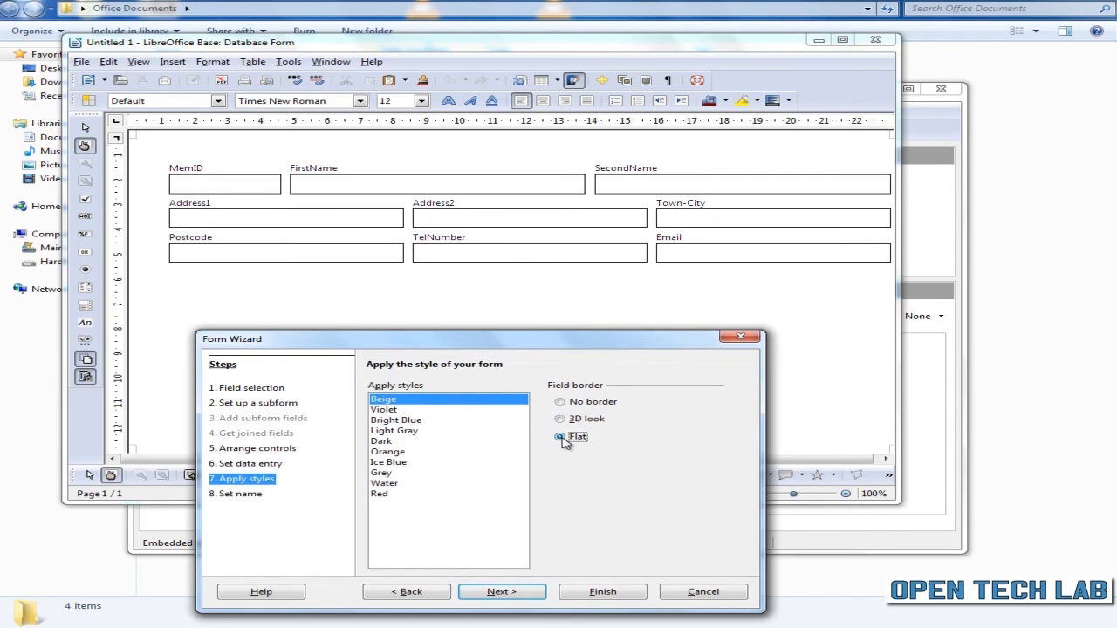
pyautogui.click(558, 419)
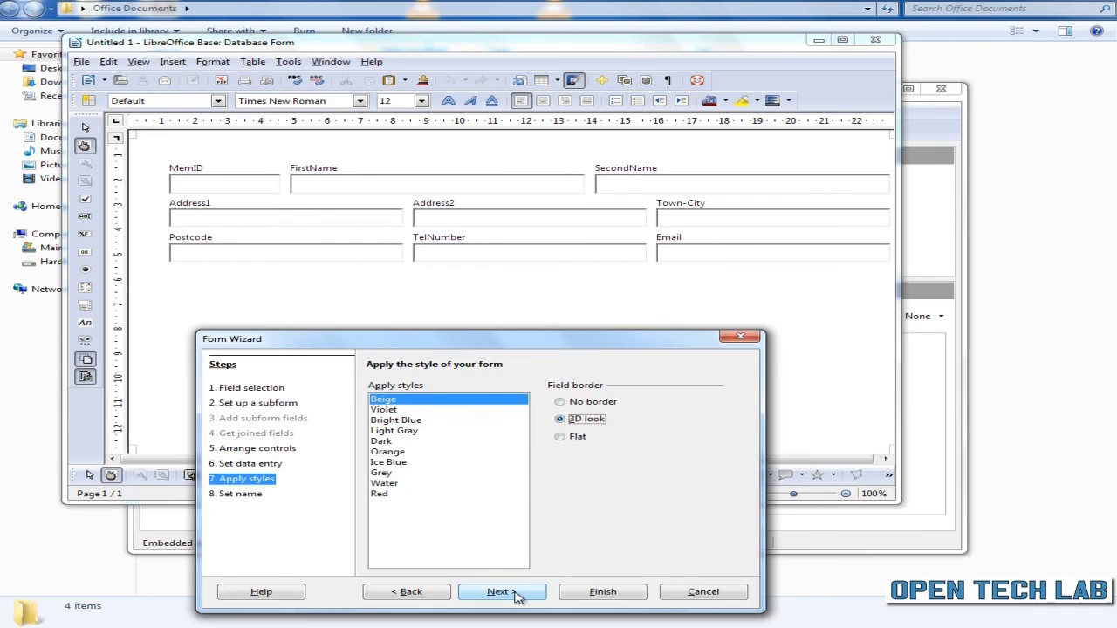
pyautogui.click(490, 591)
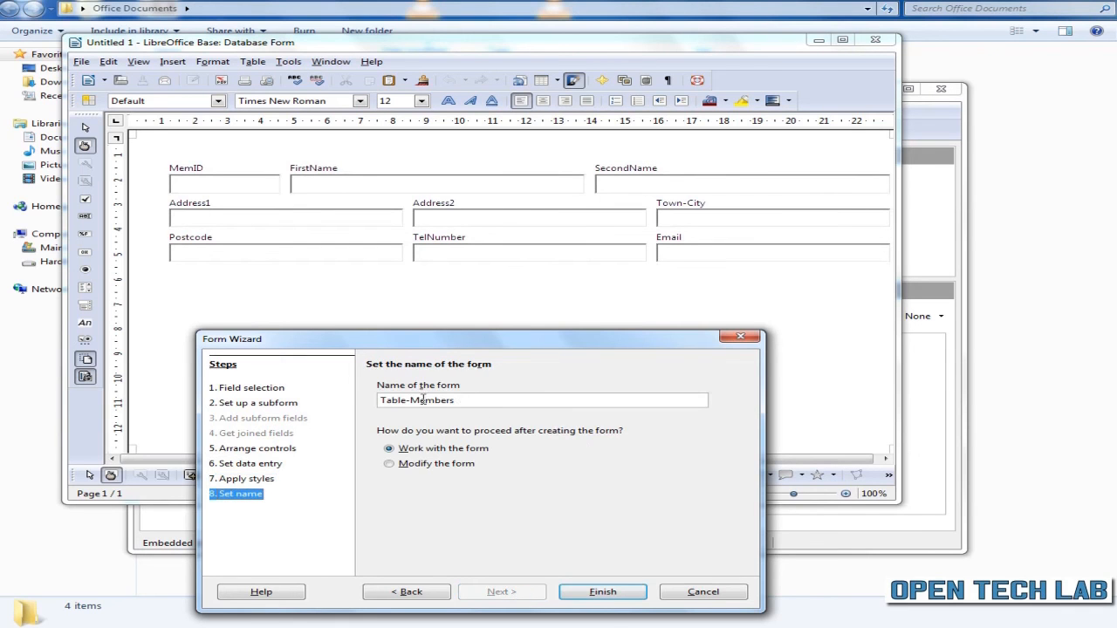
pyautogui.moveTo(430, 328)
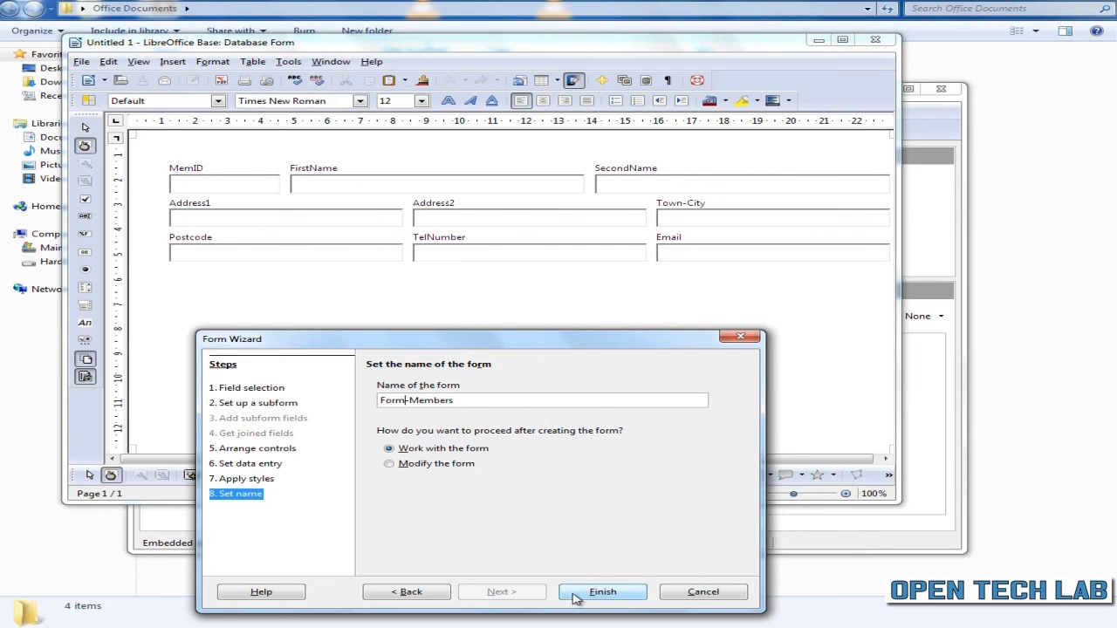
pyautogui.moveTo(472, 460)
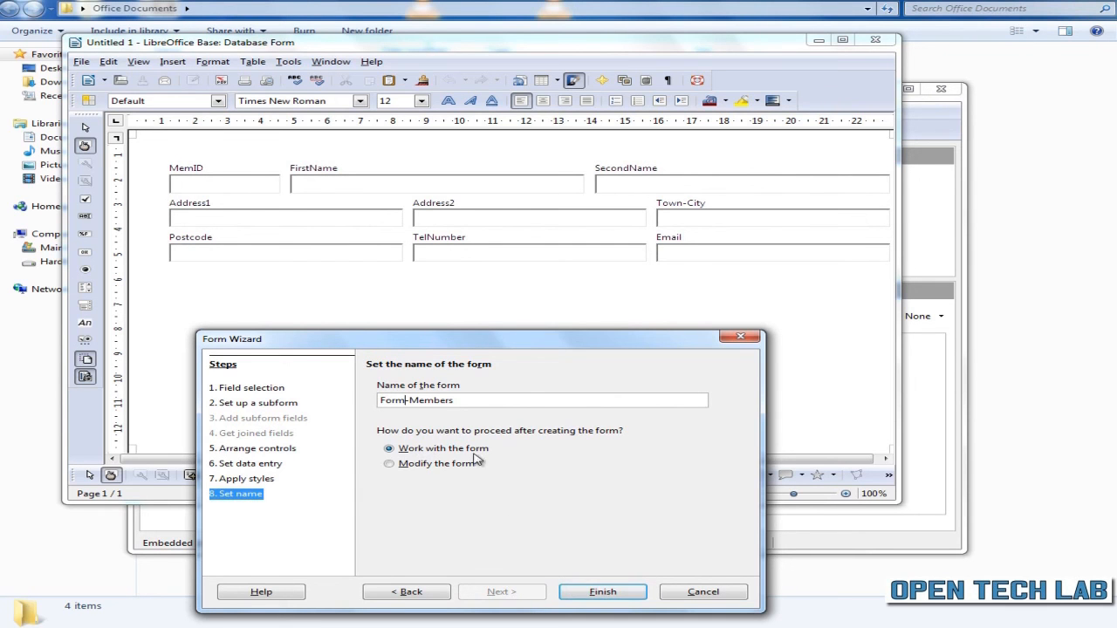
# Name the form 'Form-Members' and finish, opening it for data entry.
pyautogui.click(607, 592)
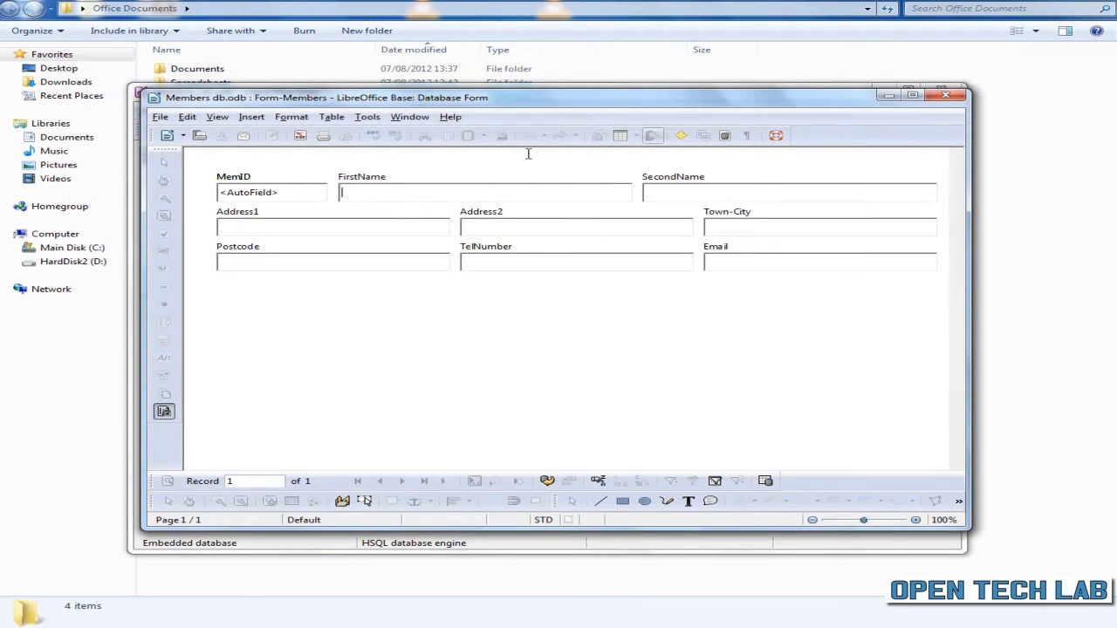
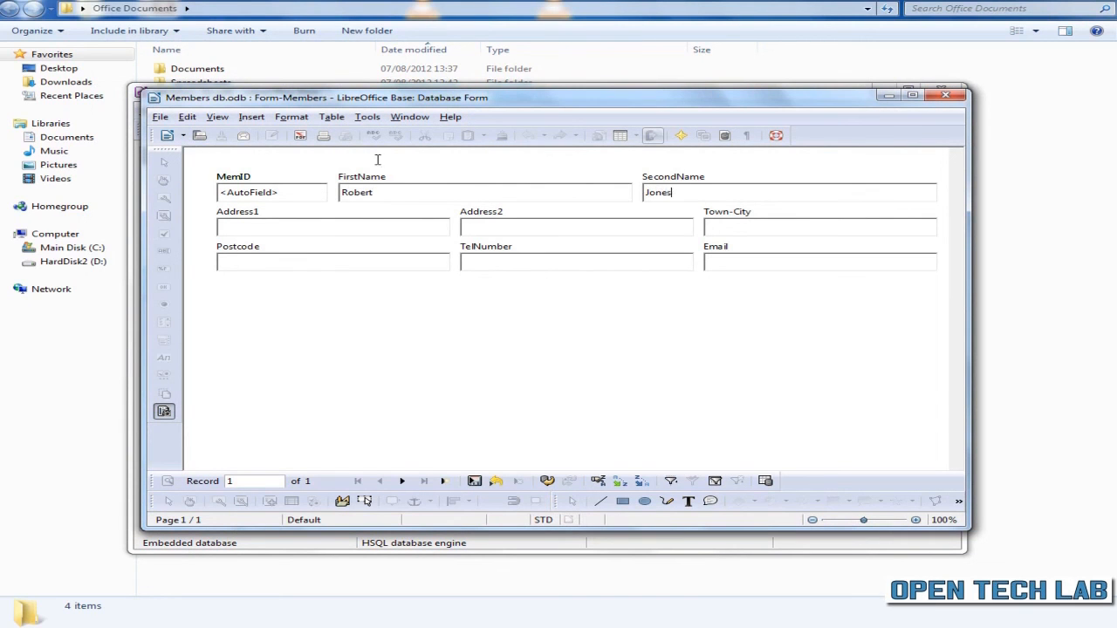
pyautogui.click(424, 481)
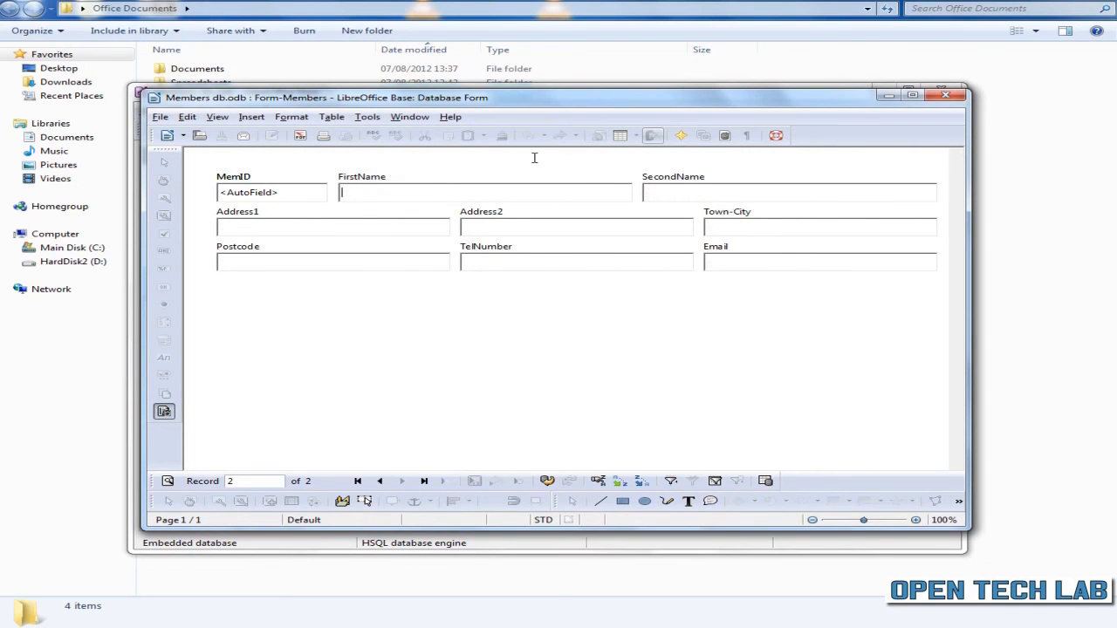
pyautogui.click(380, 481)
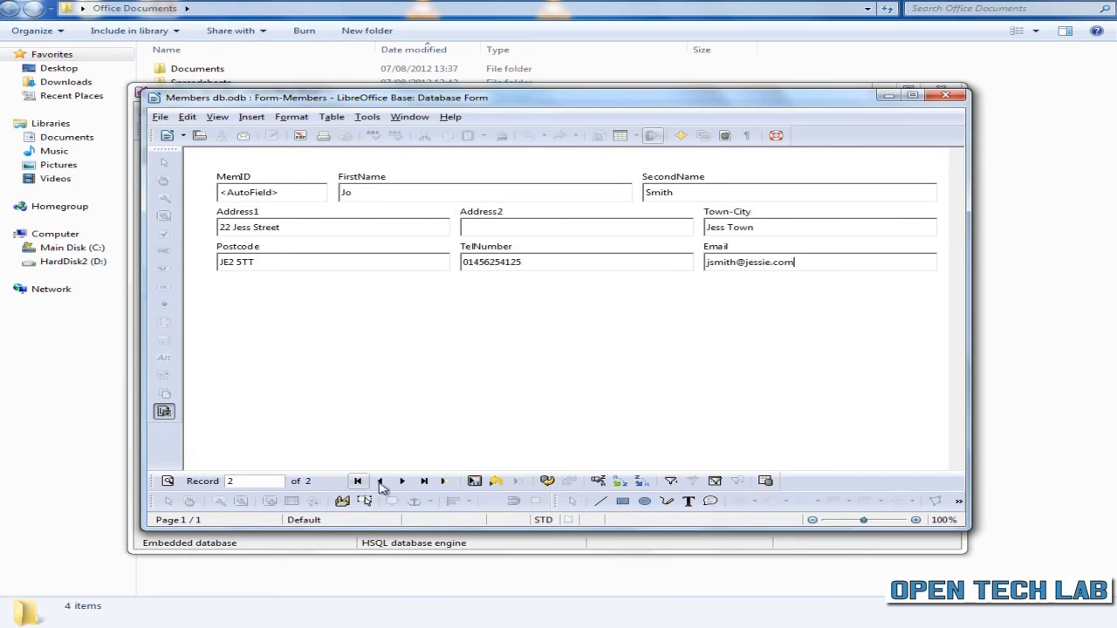
pyautogui.click(423, 481)
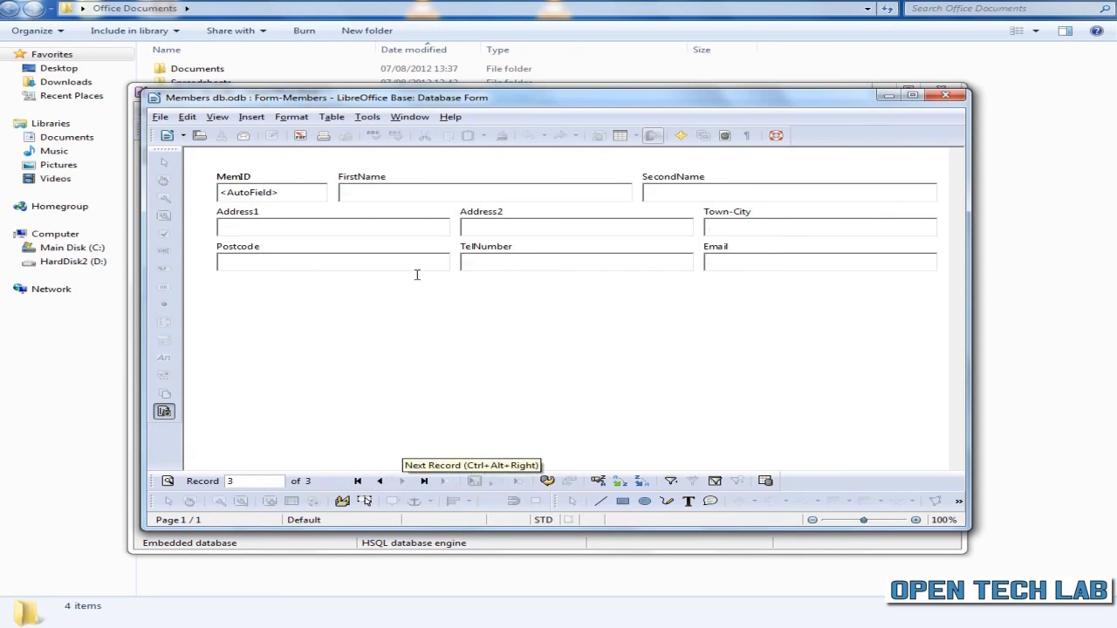
pyautogui.click(484, 192)
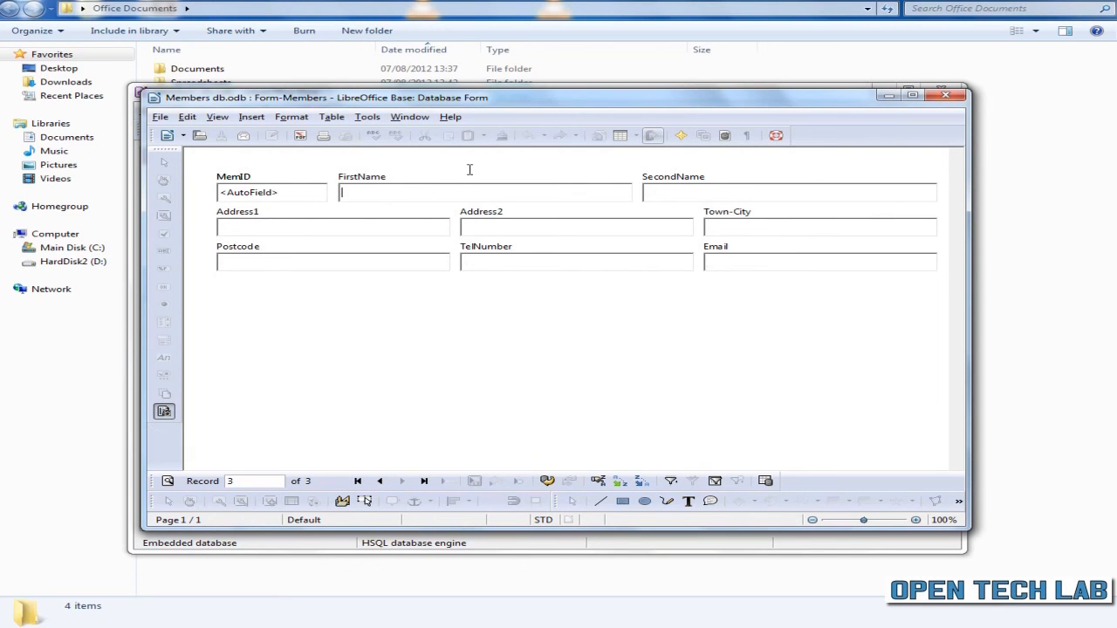
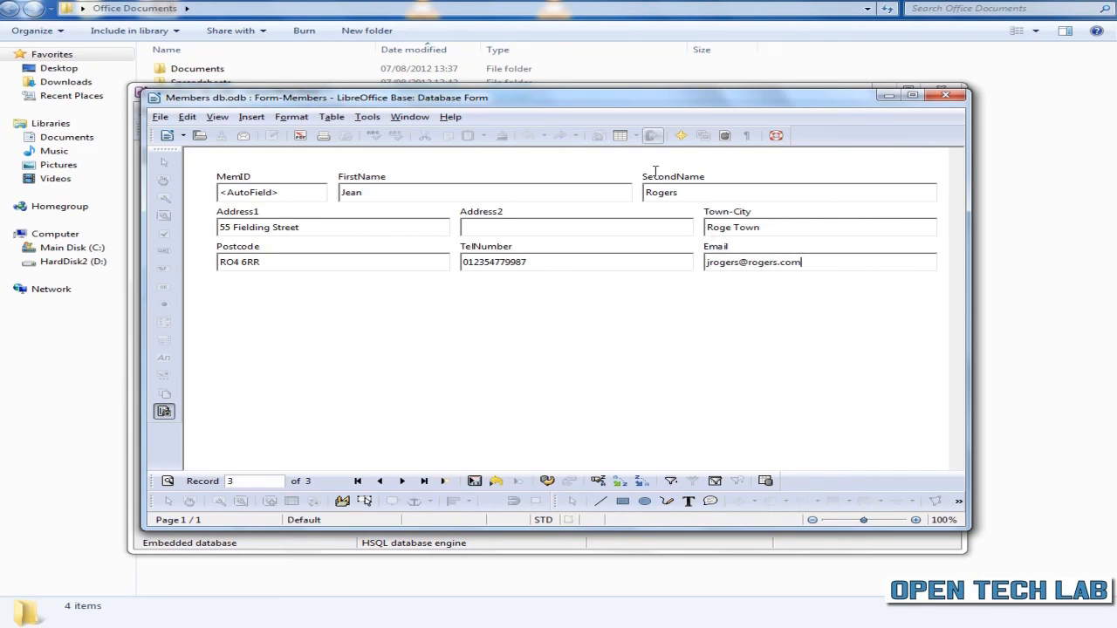
pyautogui.click(379, 481)
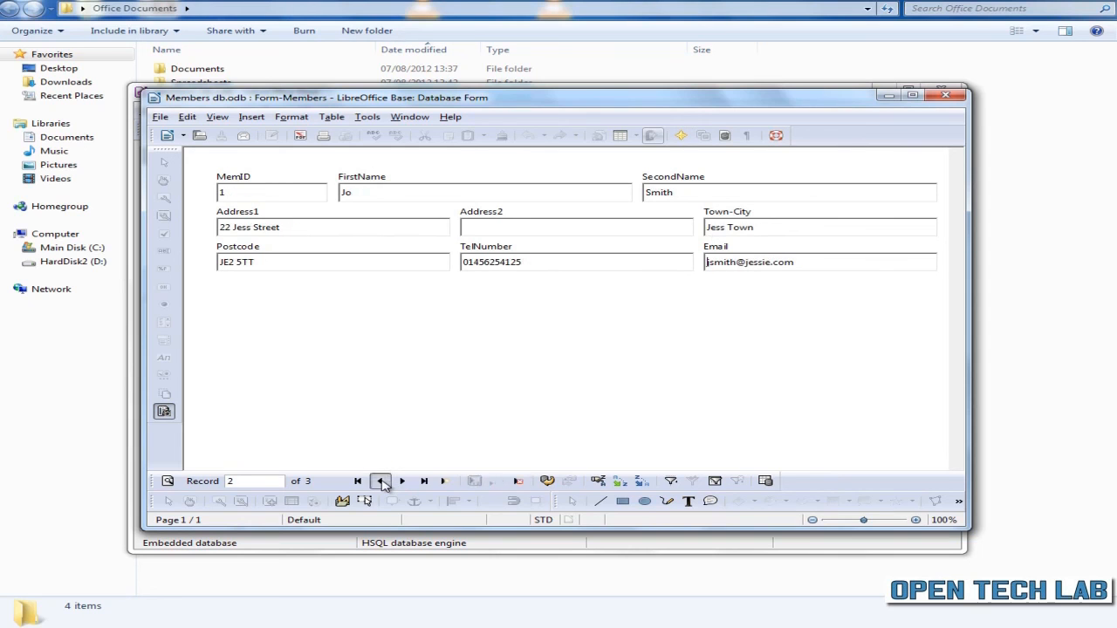
pyautogui.click(381, 480)
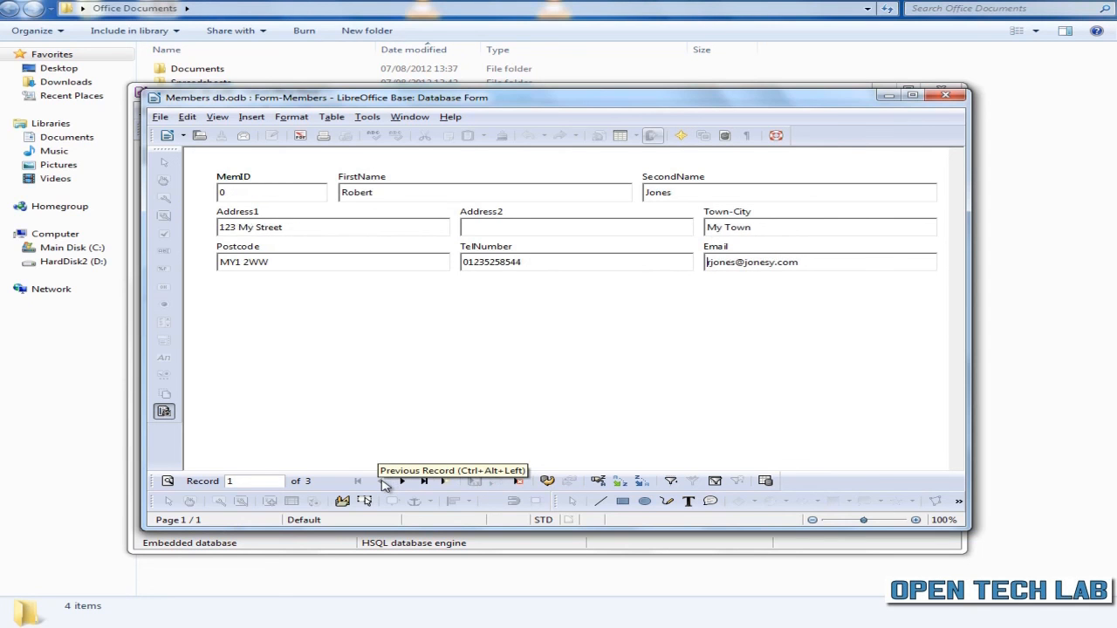
pyautogui.moveTo(402, 484)
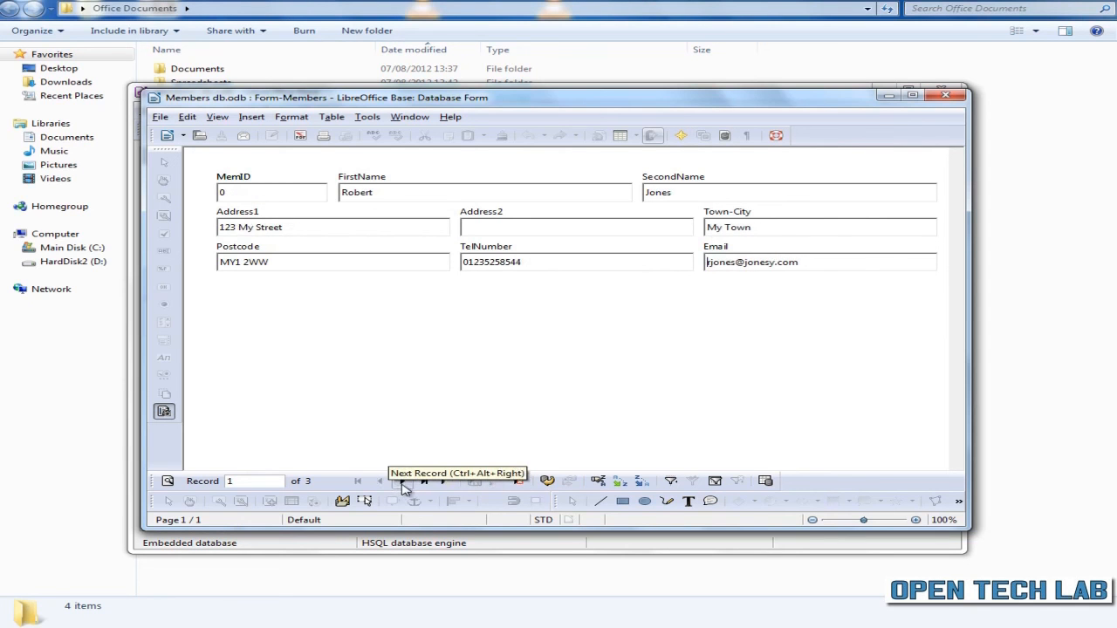
pyautogui.click(402, 480)
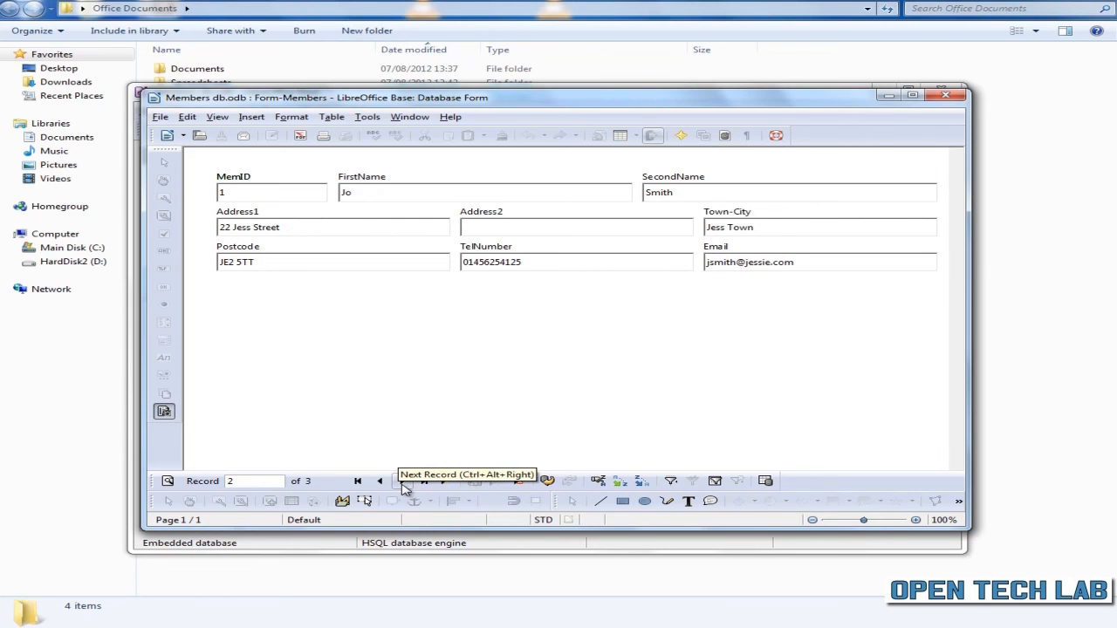
pyautogui.click(401, 481)
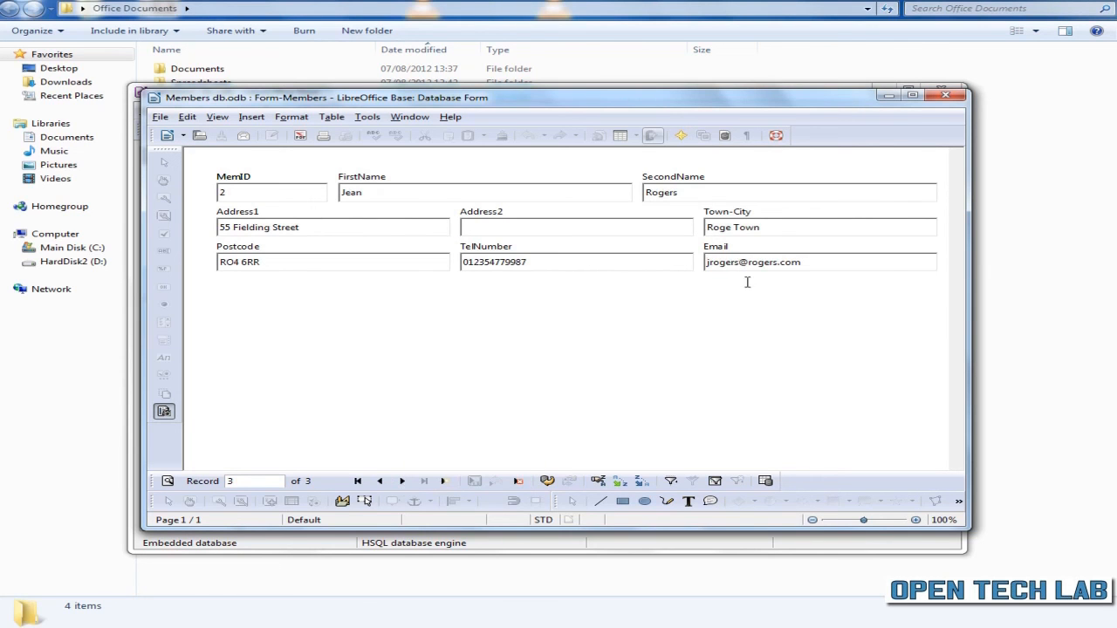
pyautogui.click(942, 99)
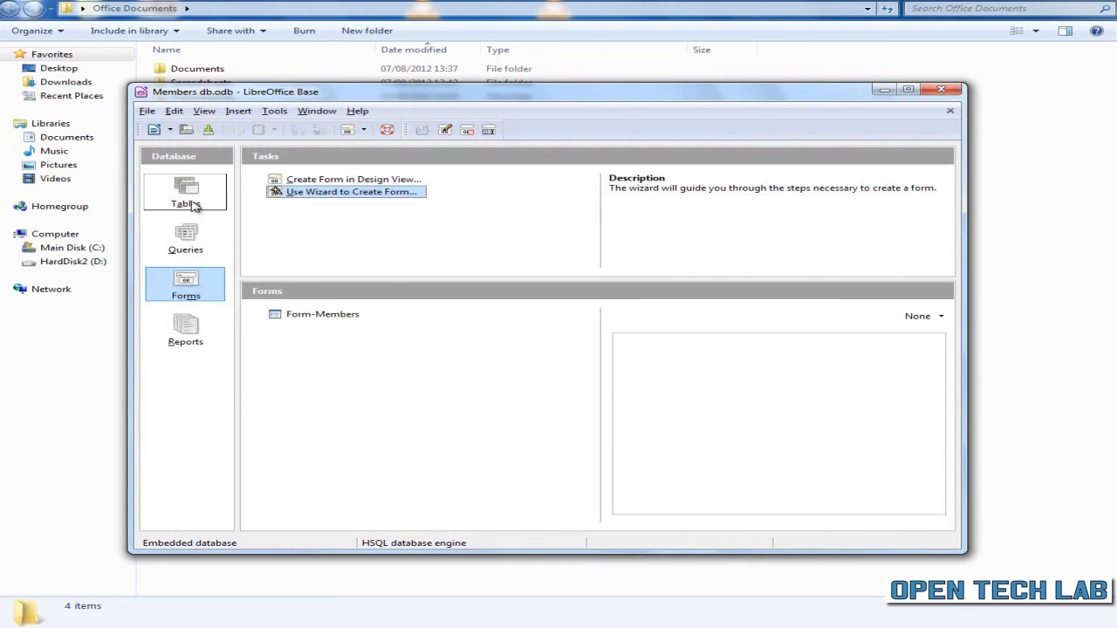
# Open Table-Members from the Tables list, check its three rows, and close it.
pyautogui.click(185, 191)
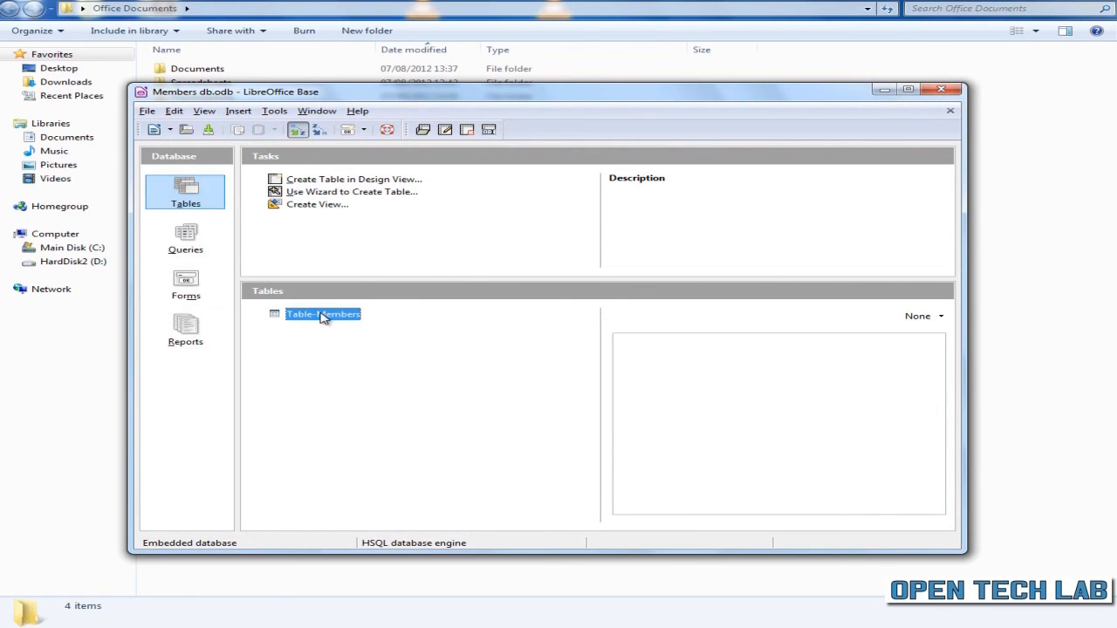
pyautogui.doubleClick(323, 313)
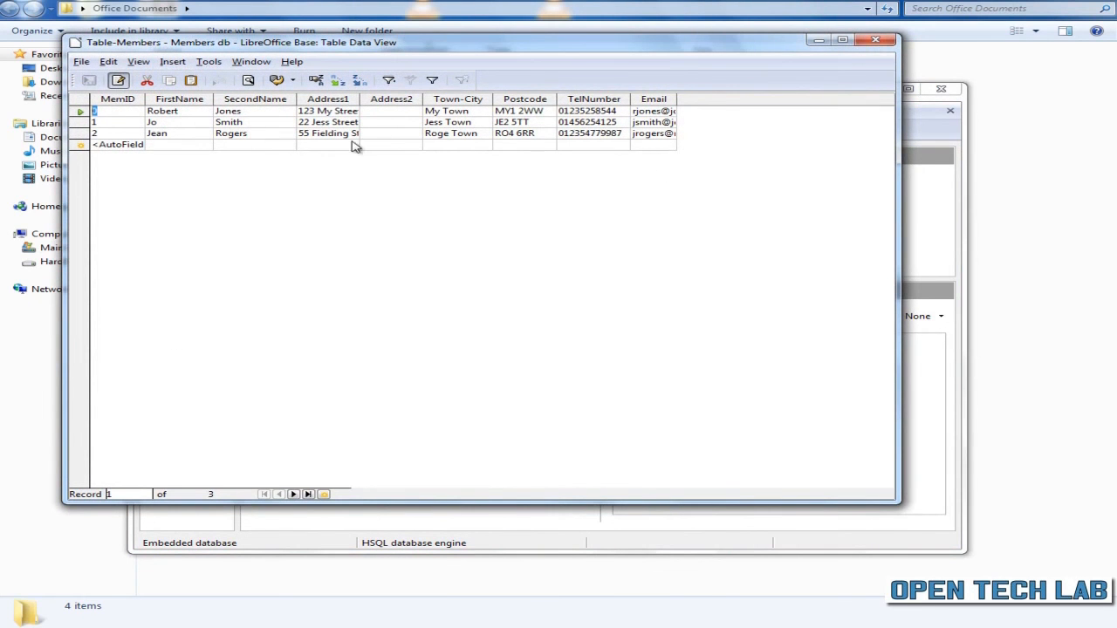
pyautogui.moveTo(620, 150)
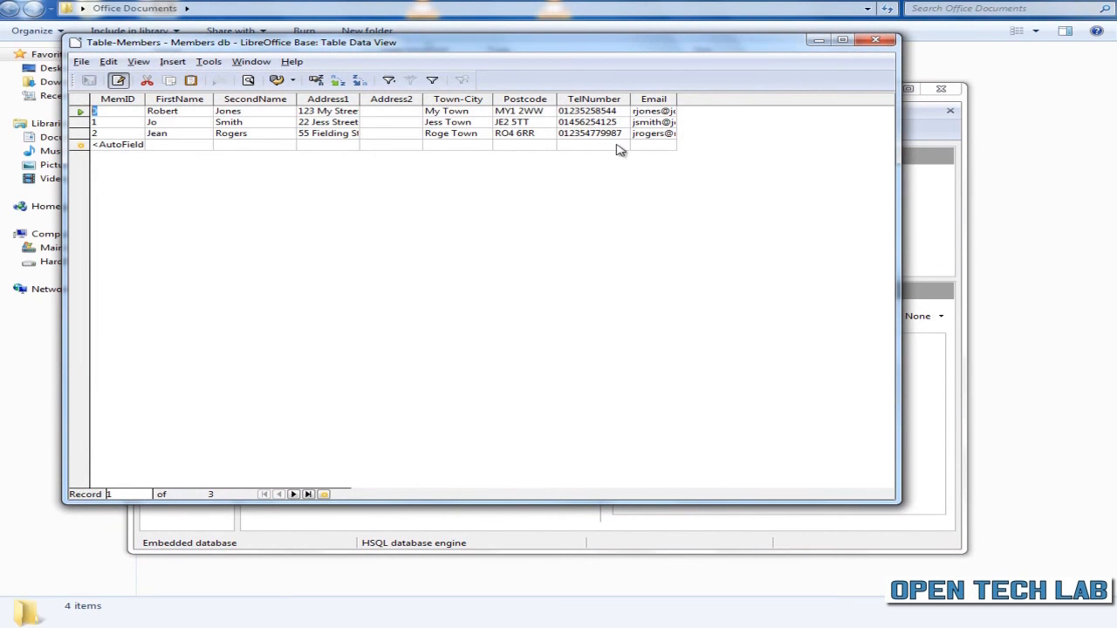
pyautogui.moveTo(714, 137)
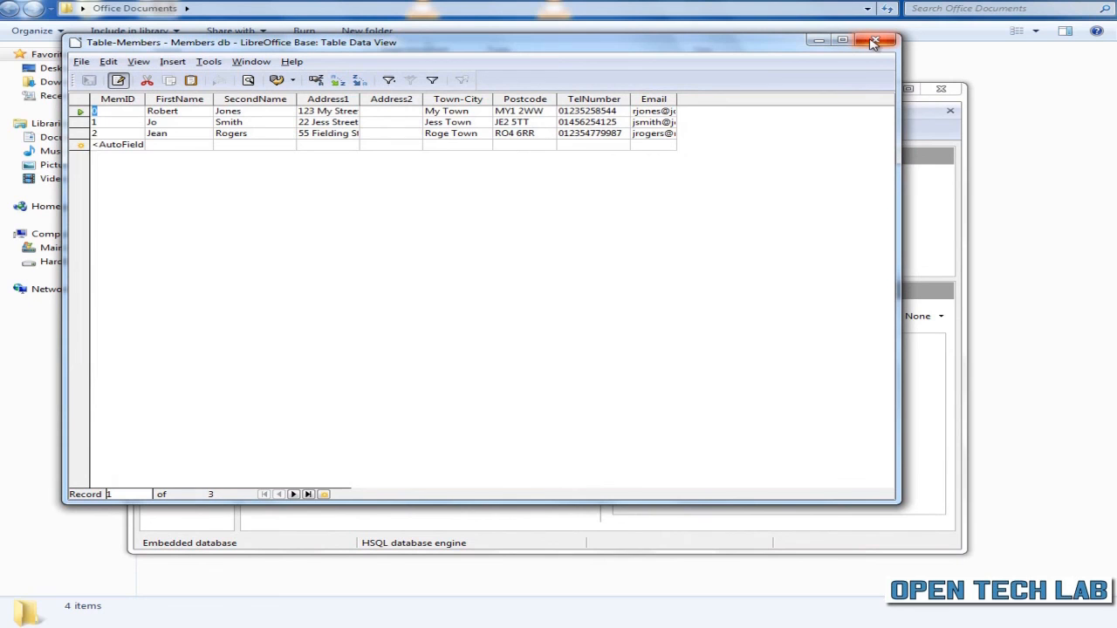
pyautogui.click(871, 42)
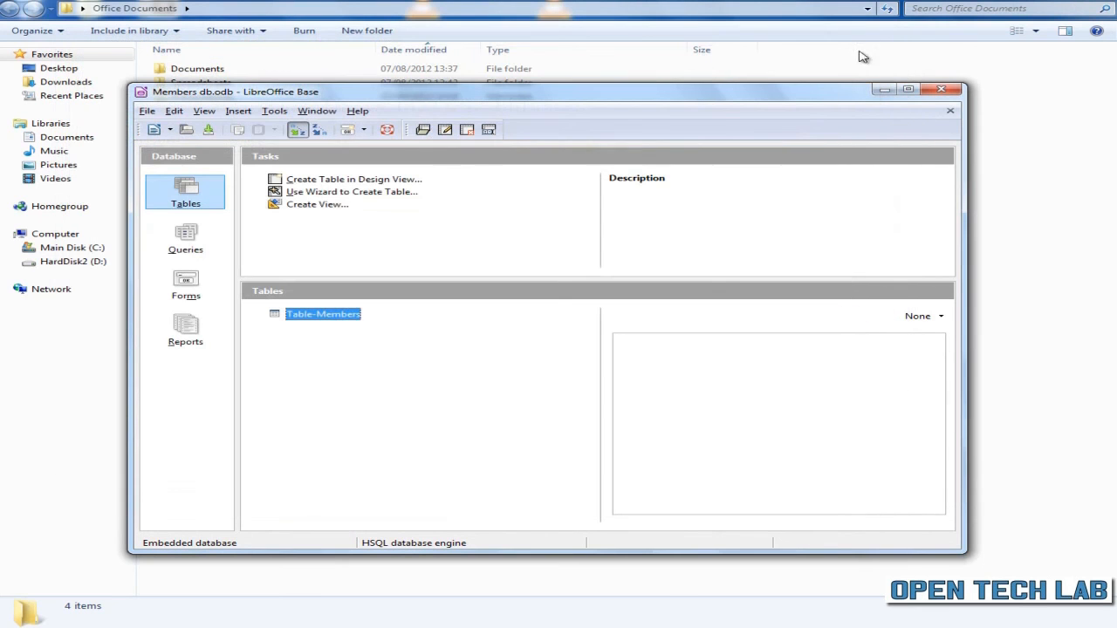